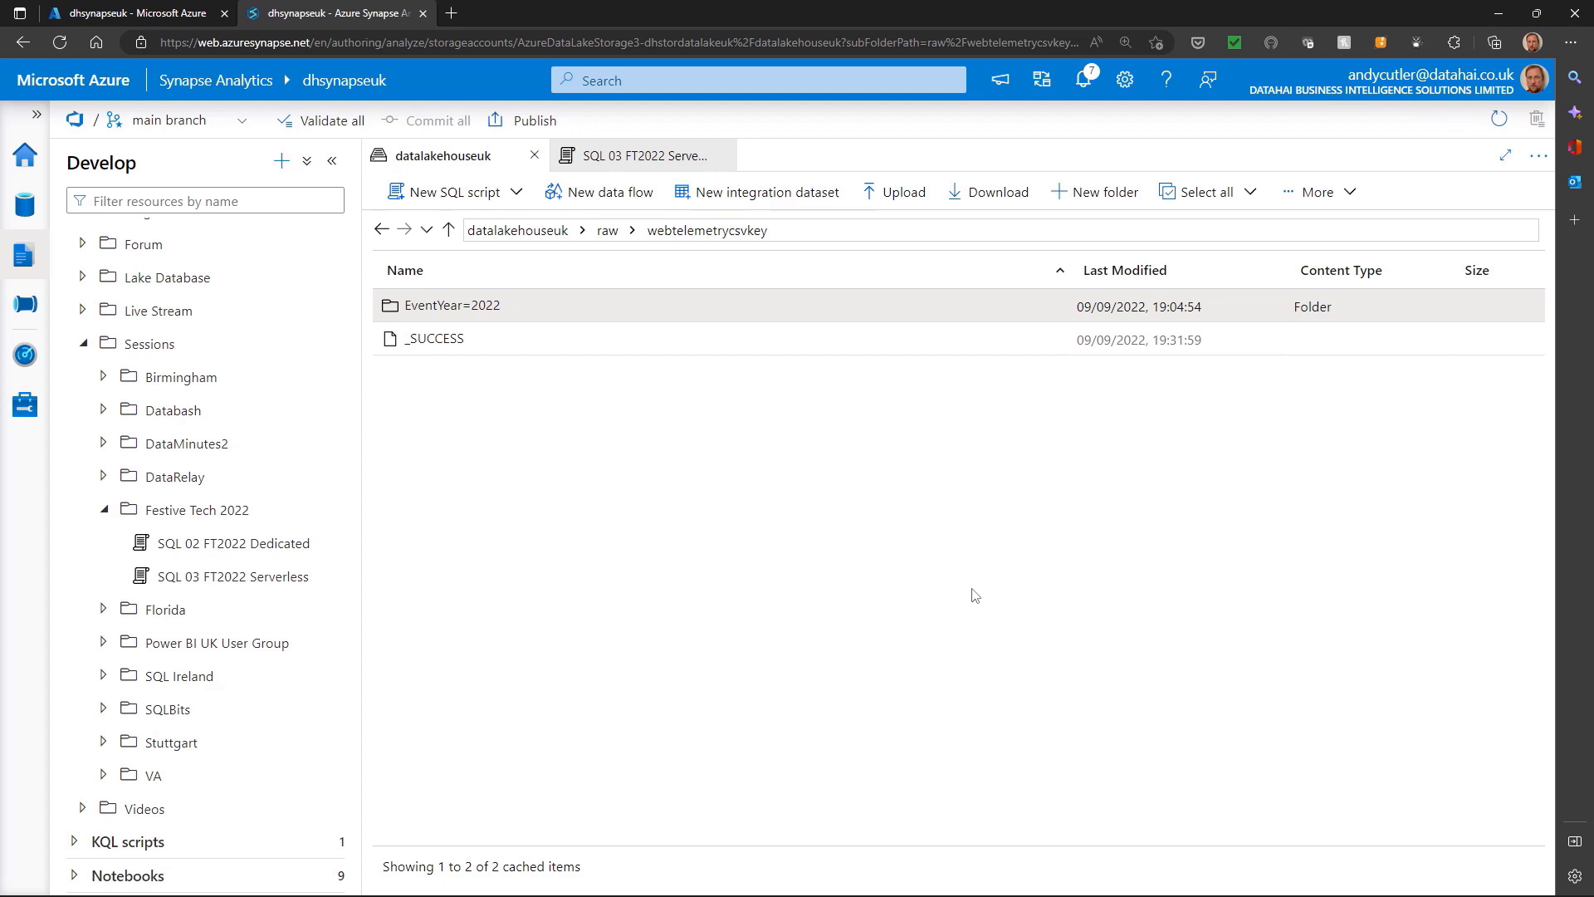
{"action": "mouse_move", "coordinate": [642, 461]}
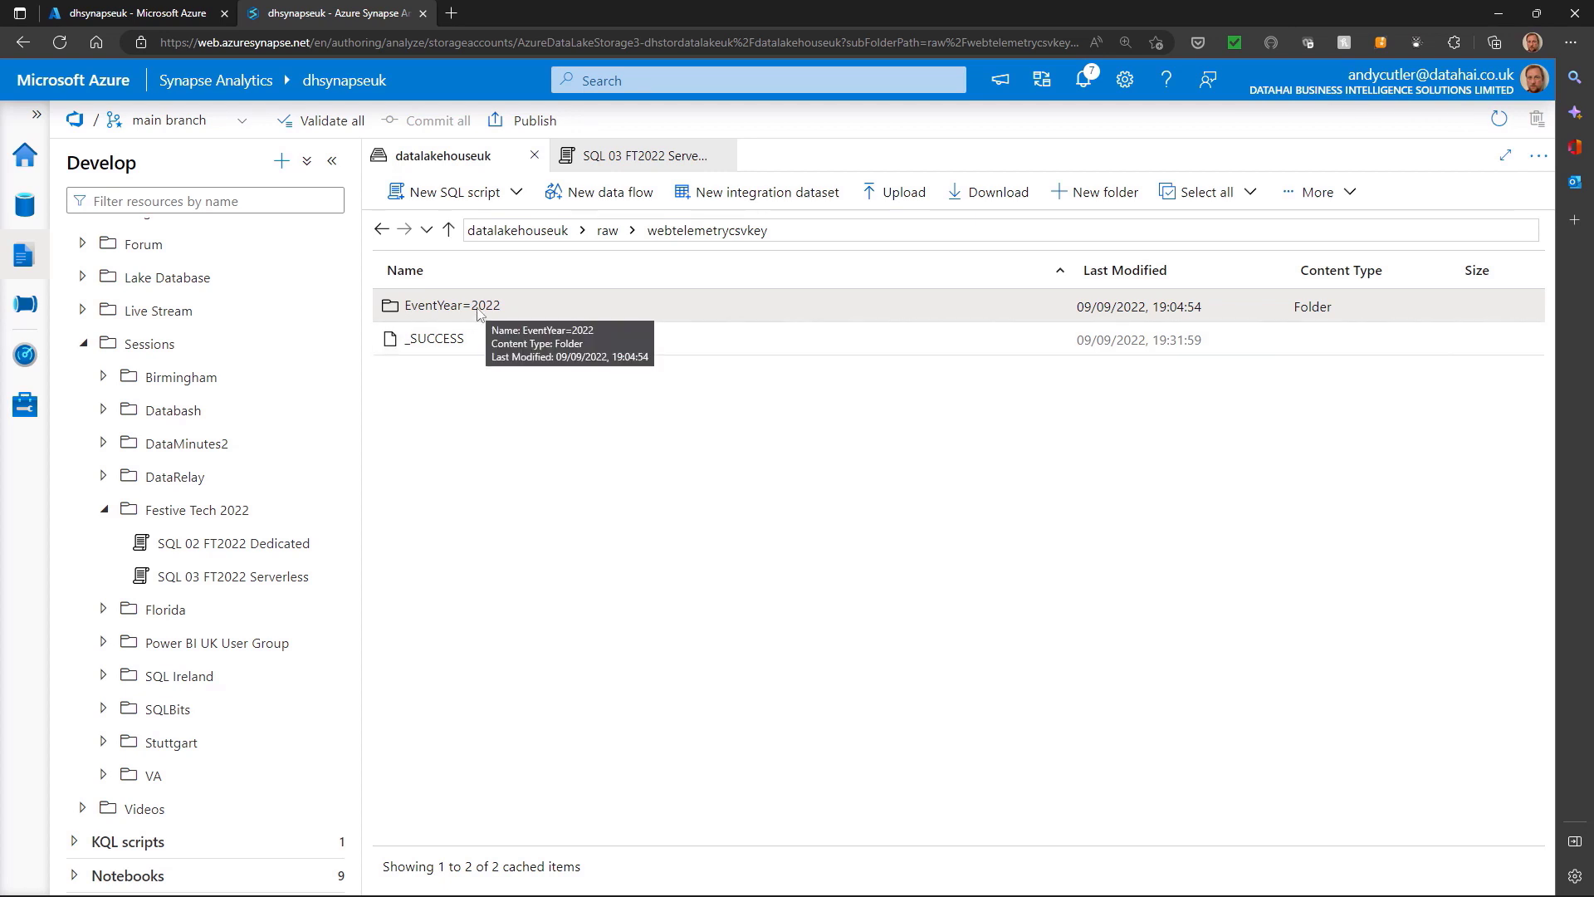
Browse EventYear=2022, then EventMonth=3, into a daily EventDate telemetry folder
{"action": "double_click", "coordinate": [449, 305]}
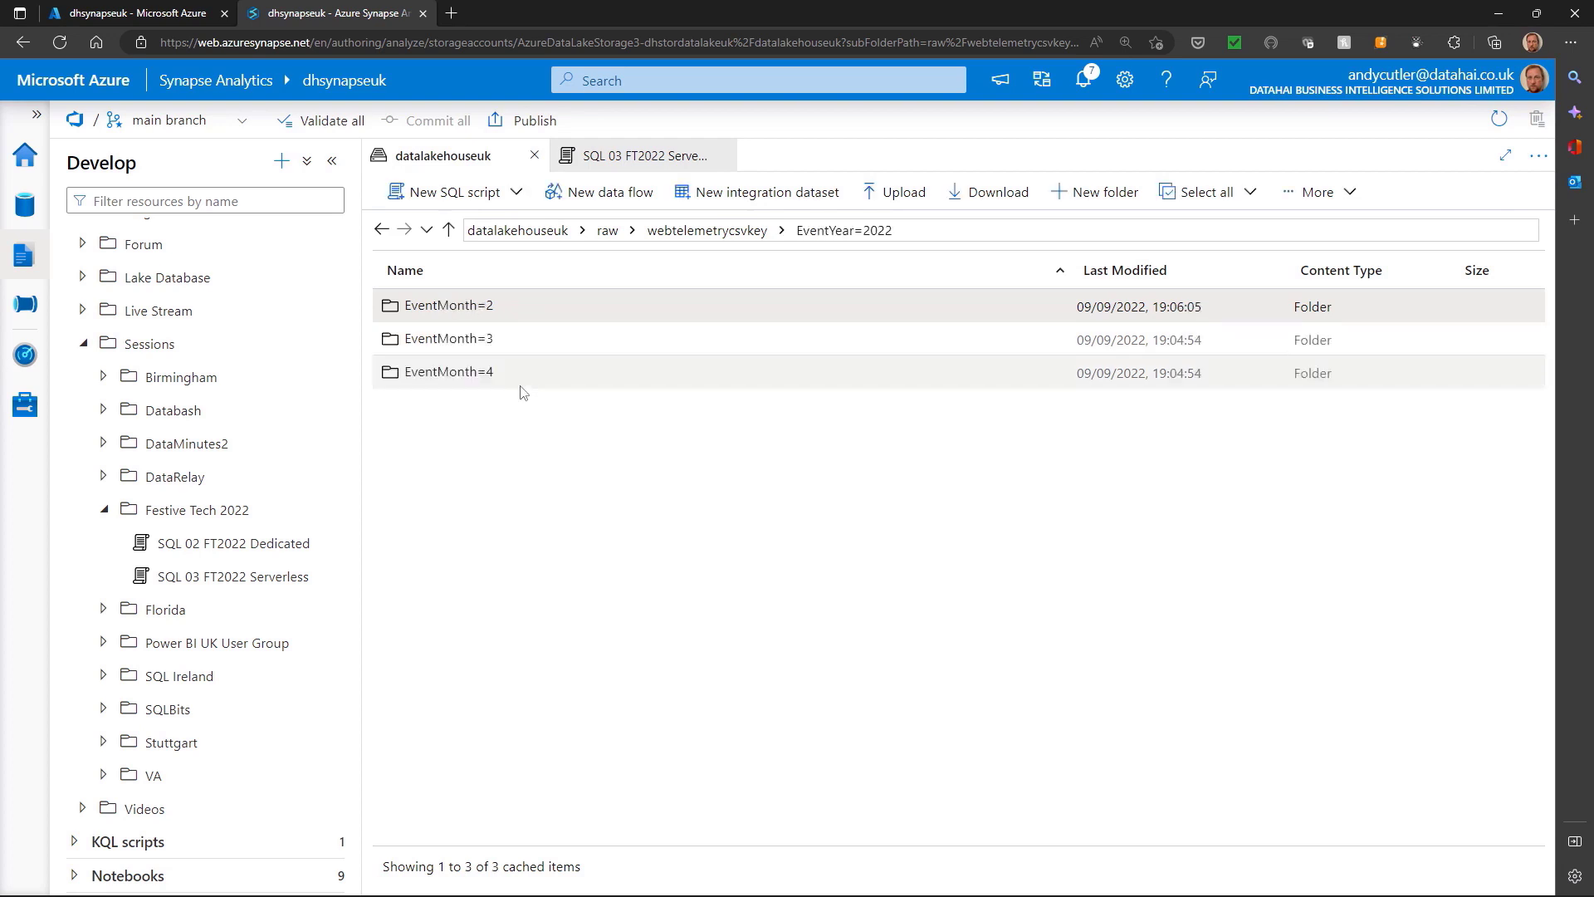
{"action": "mouse_move", "coordinate": [478, 345]}
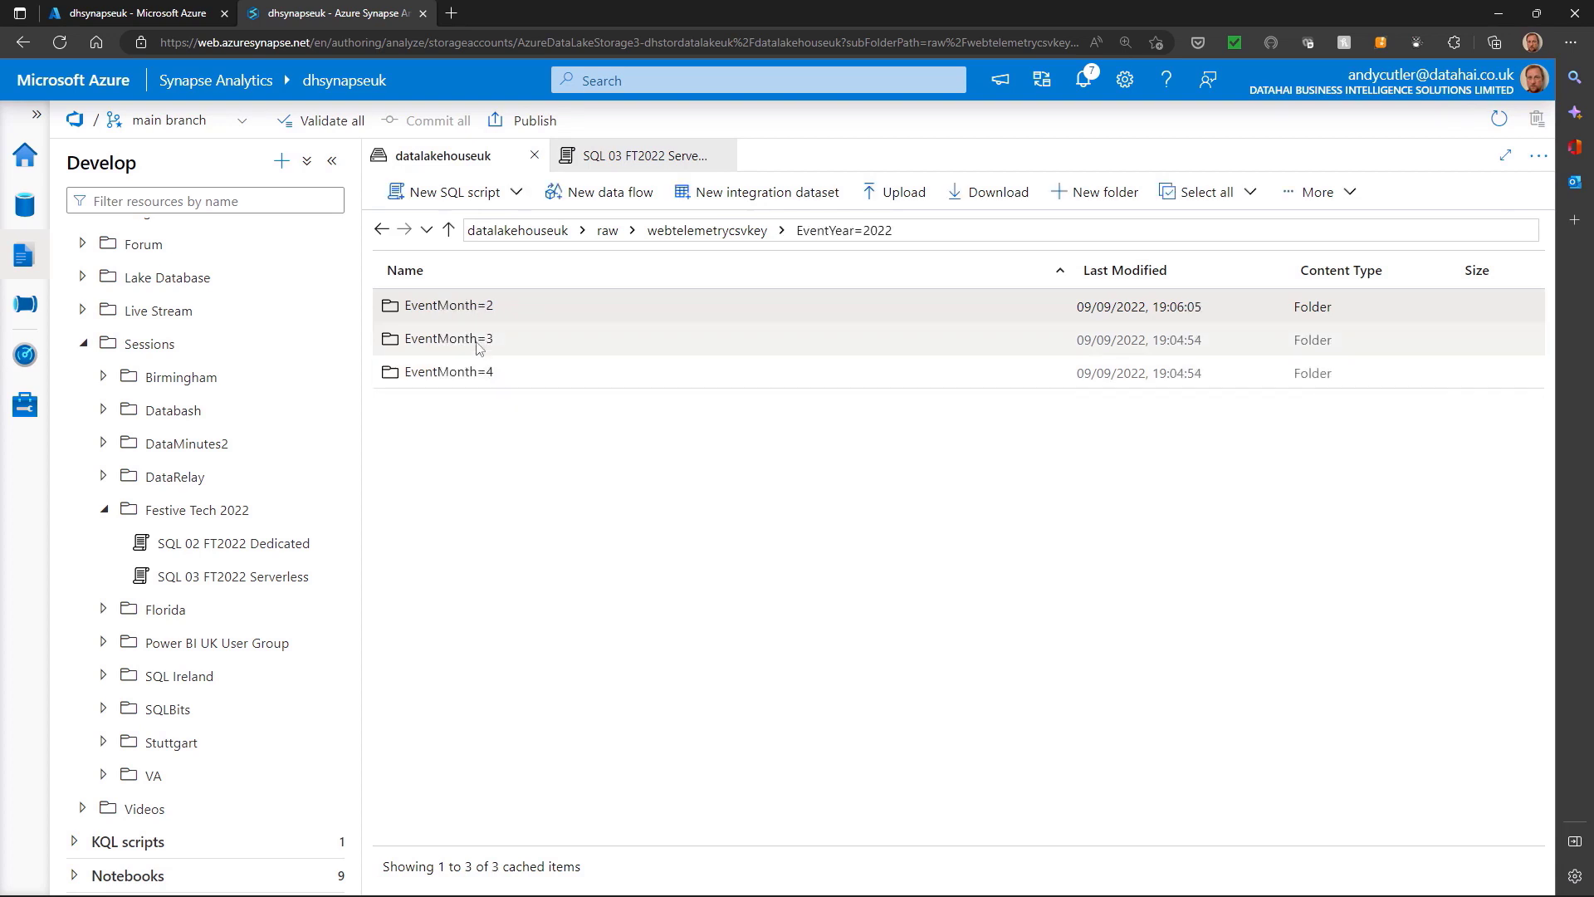
{"action": "double_click", "coordinate": [444, 339]}
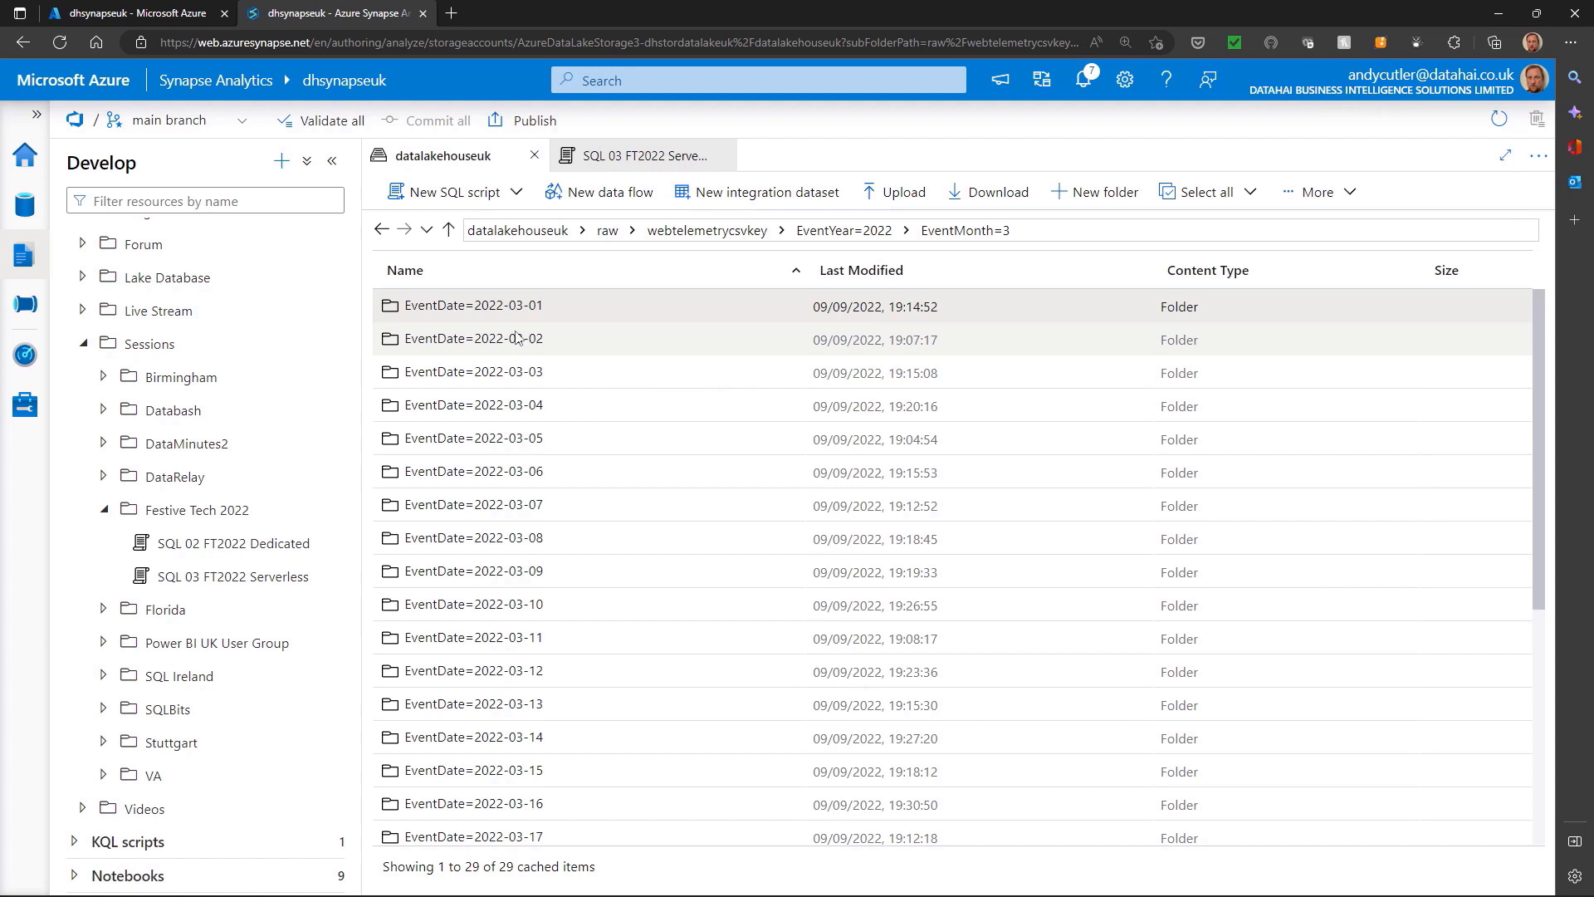
{"action": "double_click", "coordinate": [472, 339]}
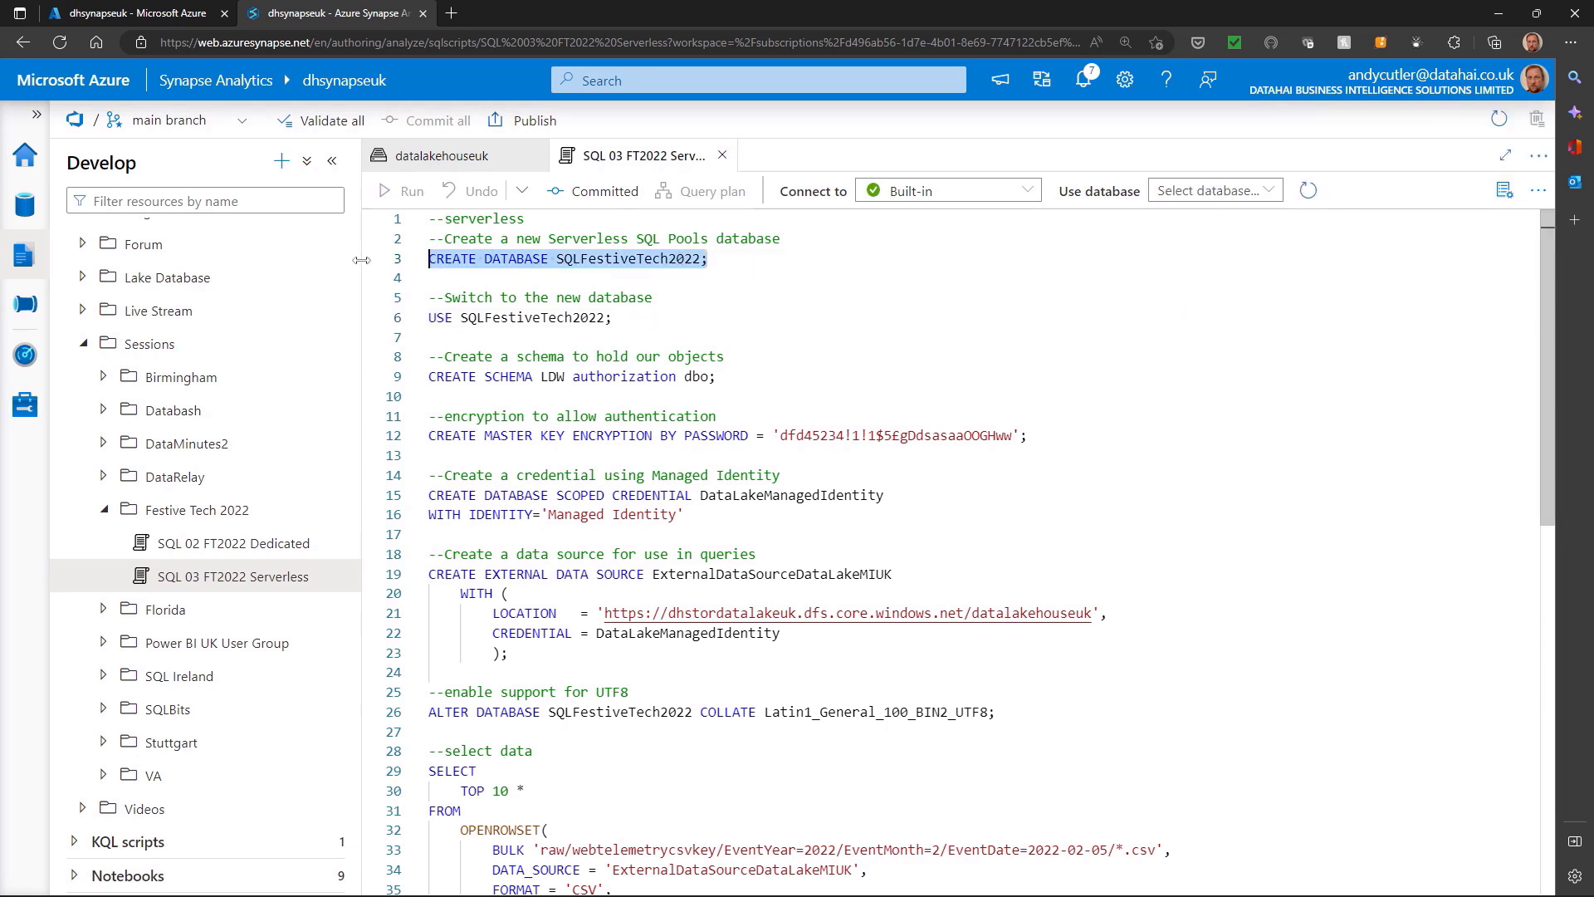
{"action": "mouse_move", "coordinate": [881, 322]}
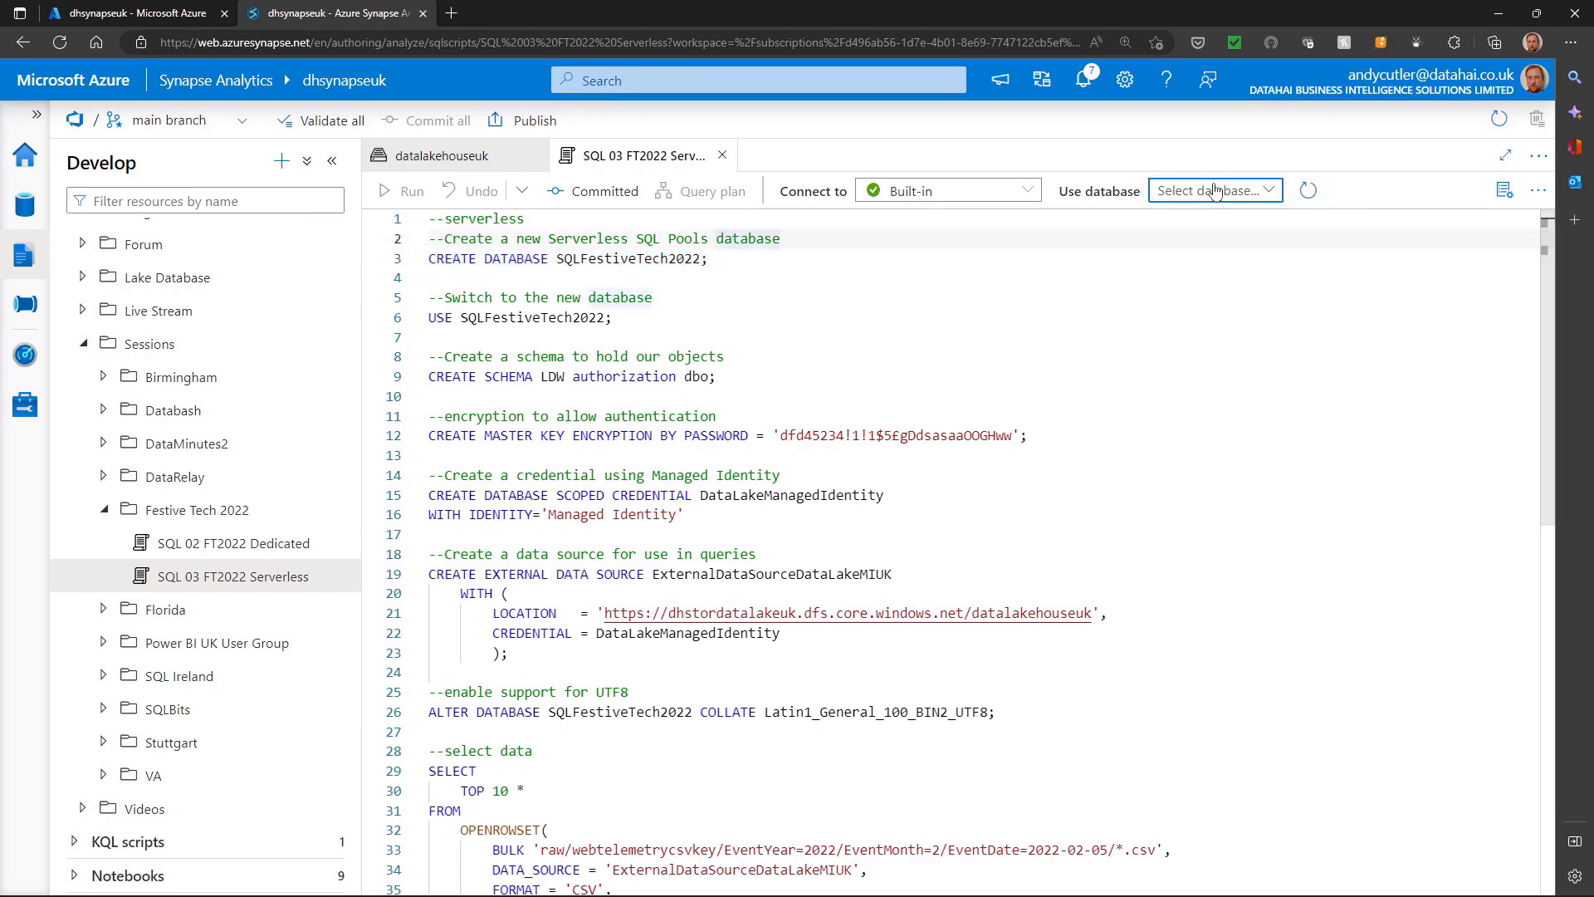
Connect the script to master and run CREATE DATABASE SQLFestiveTech2022
{"action": "left_click", "coordinate": [1213, 190]}
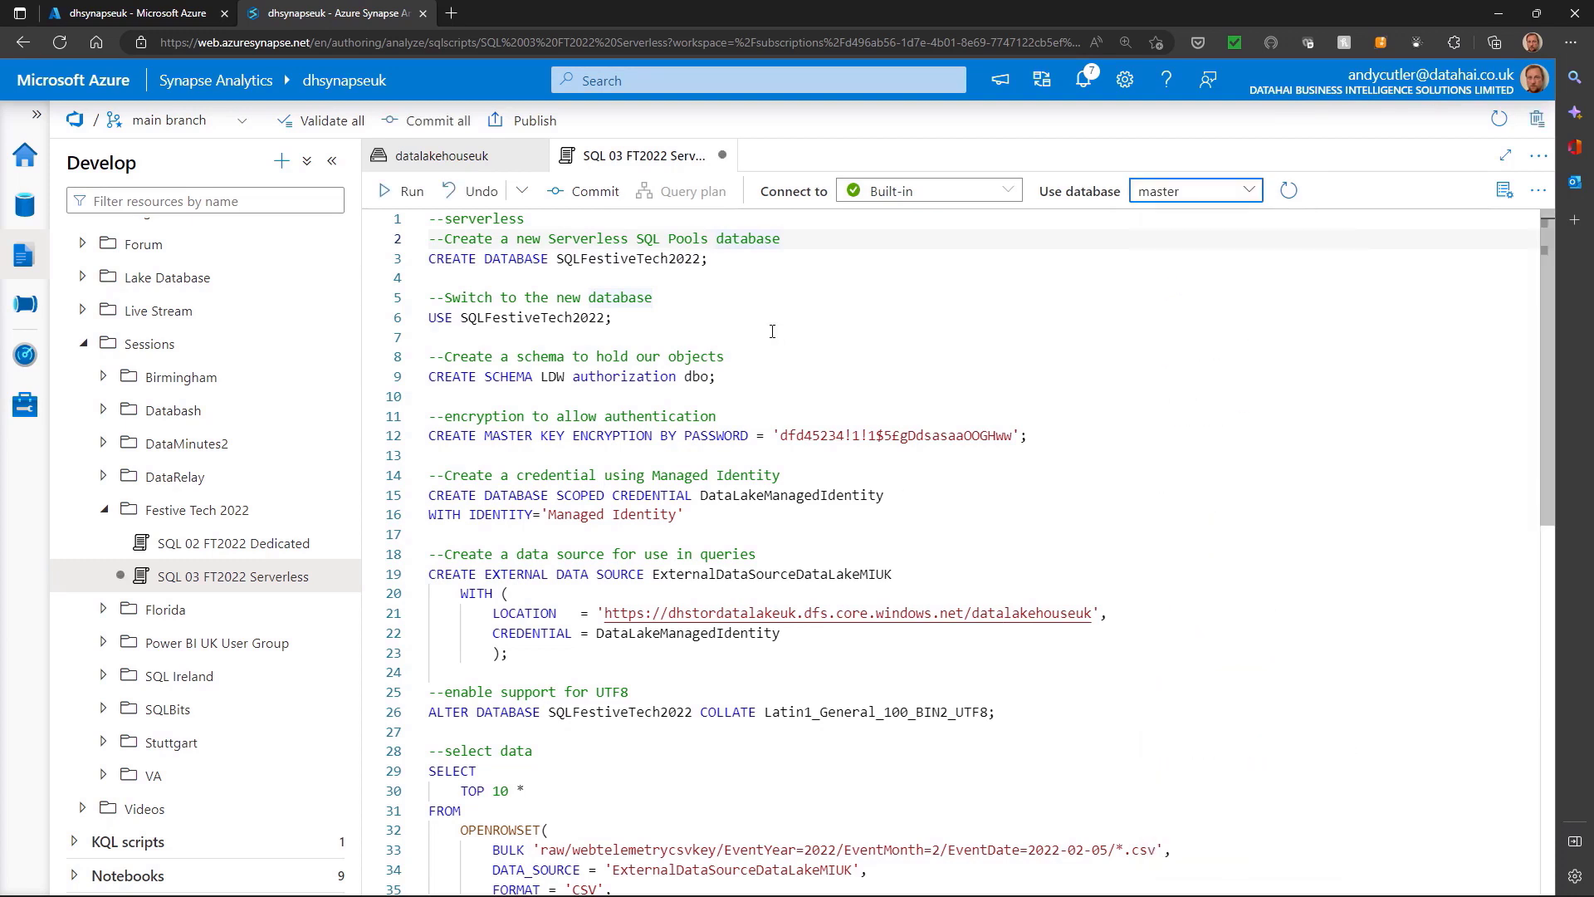
{"action": "mouse_move", "coordinate": [398, 191]}
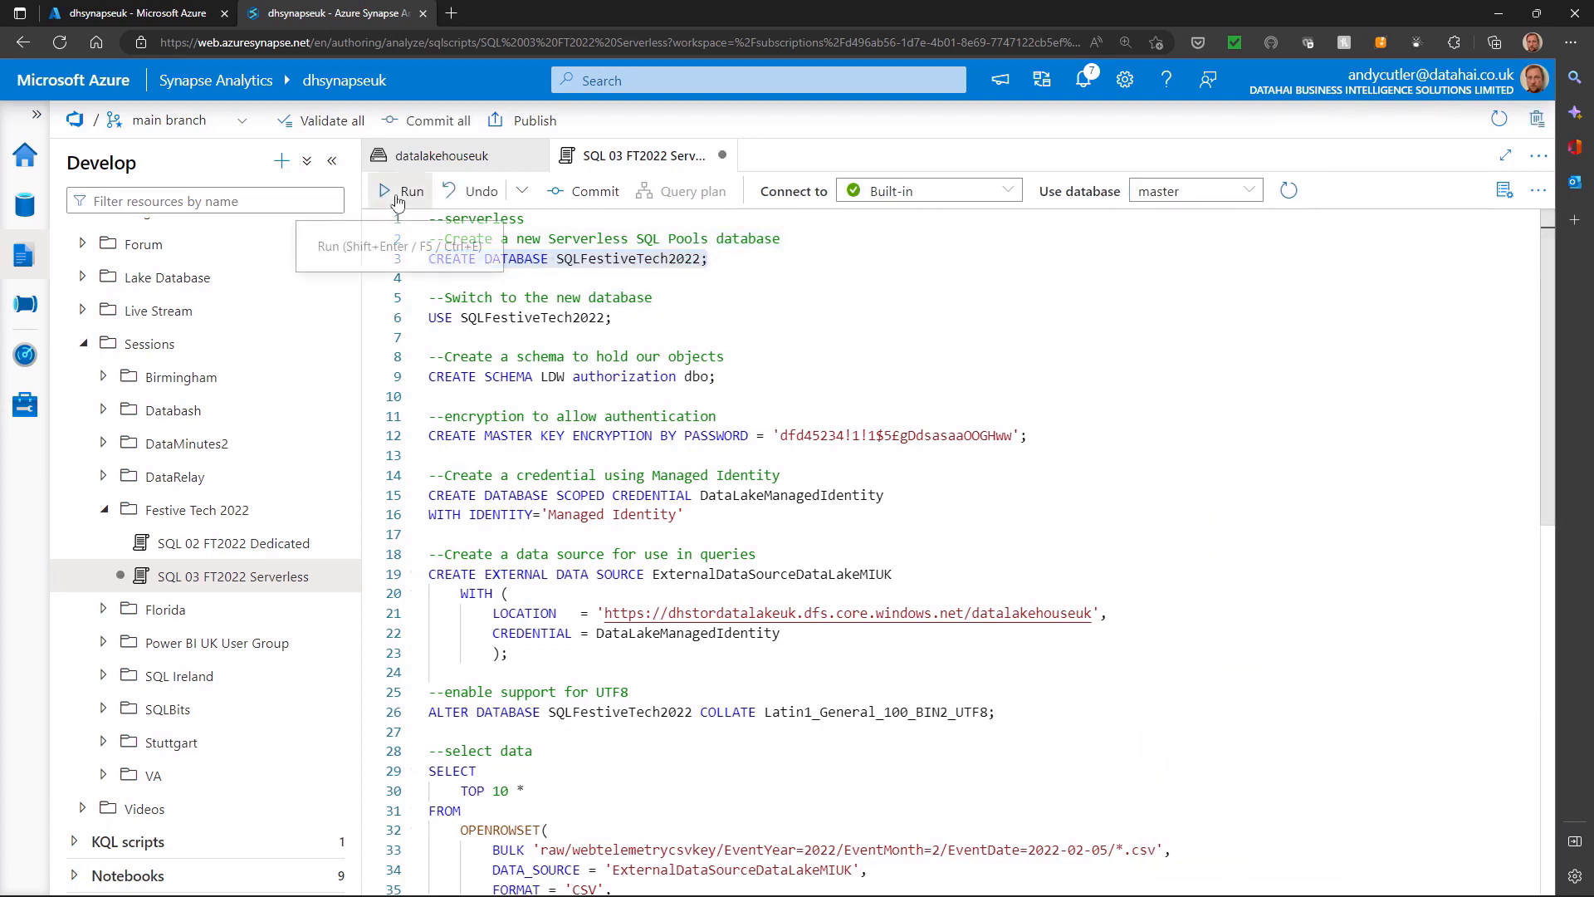
{"action": "left_click", "coordinate": [404, 191]}
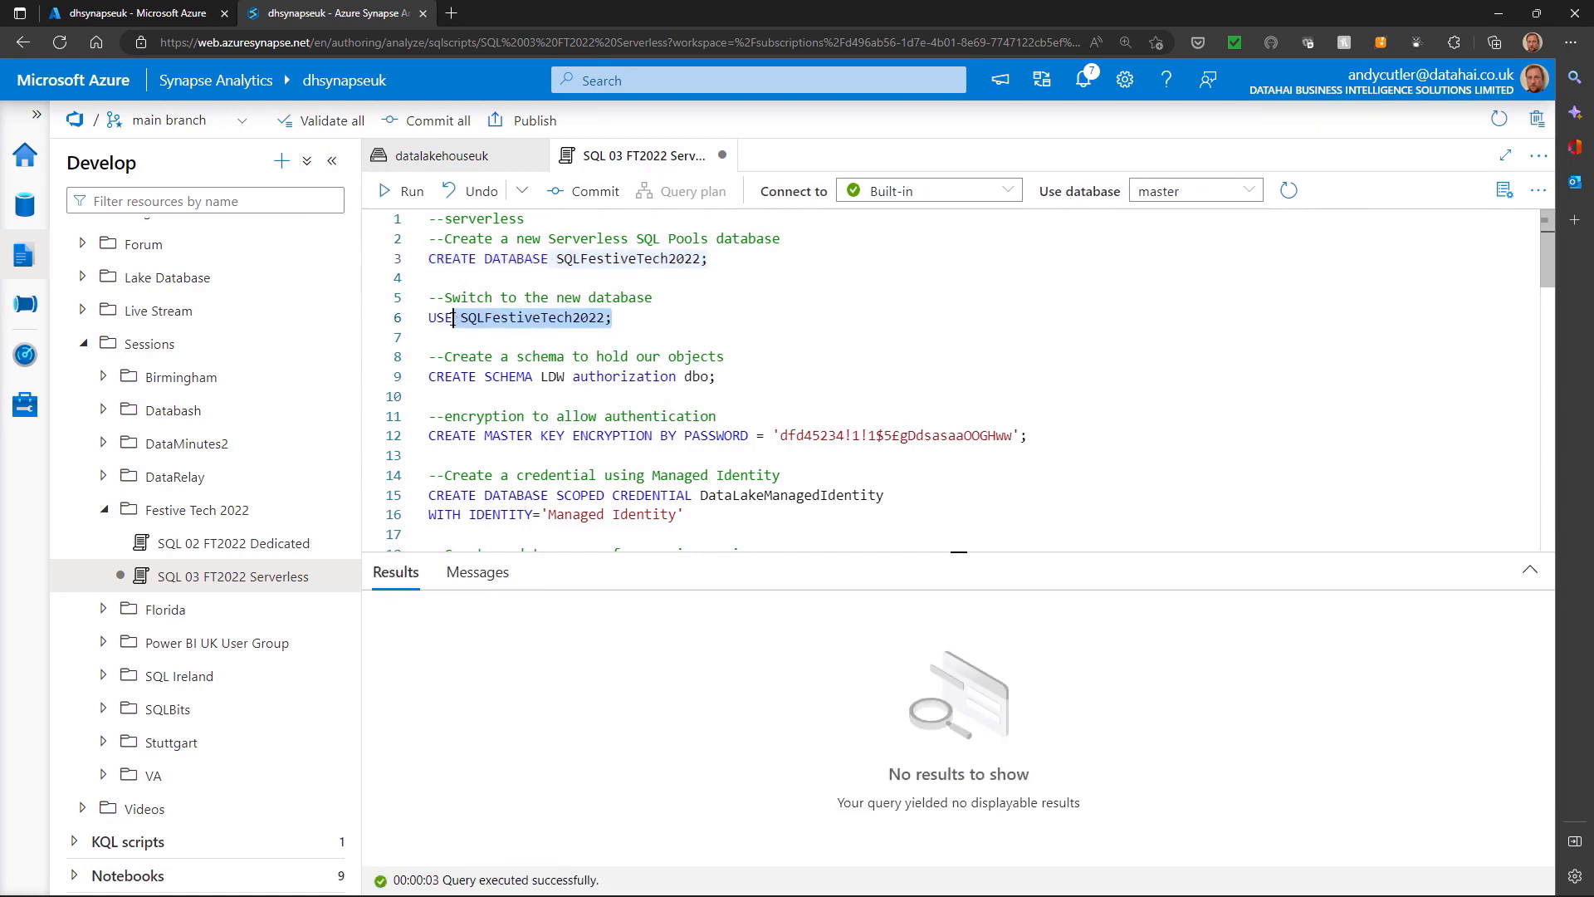
Run the USE statement to switch to SQLFestiveTech2022, then scroll to the setup statements
{"action": "left_click", "coordinate": [409, 192]}
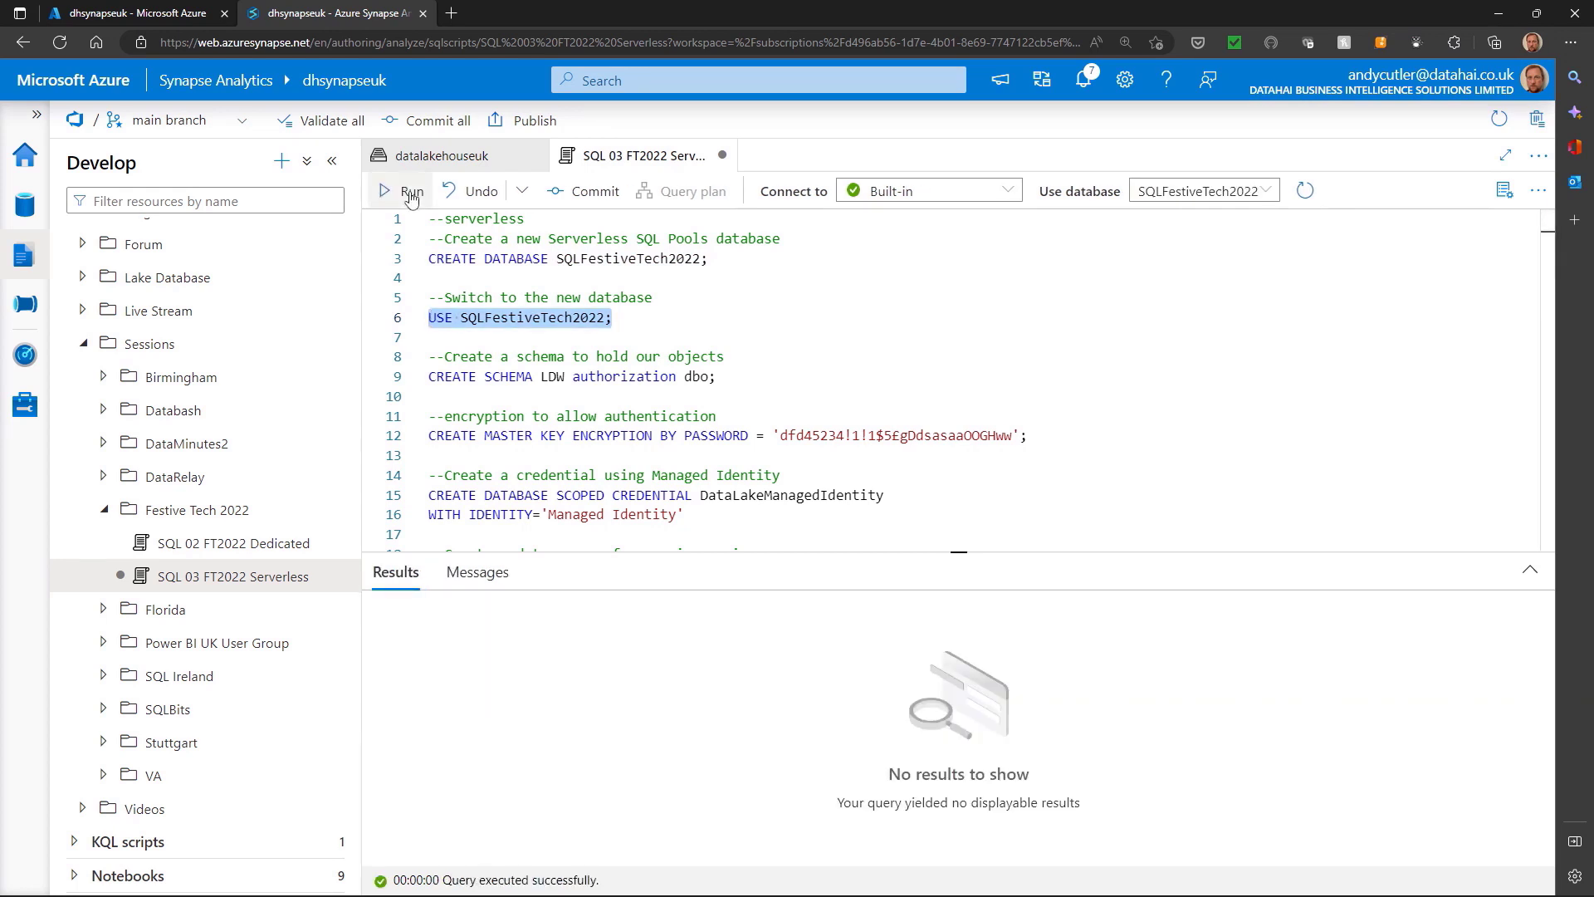
{"action": "mouse_move", "coordinate": [964, 429]}
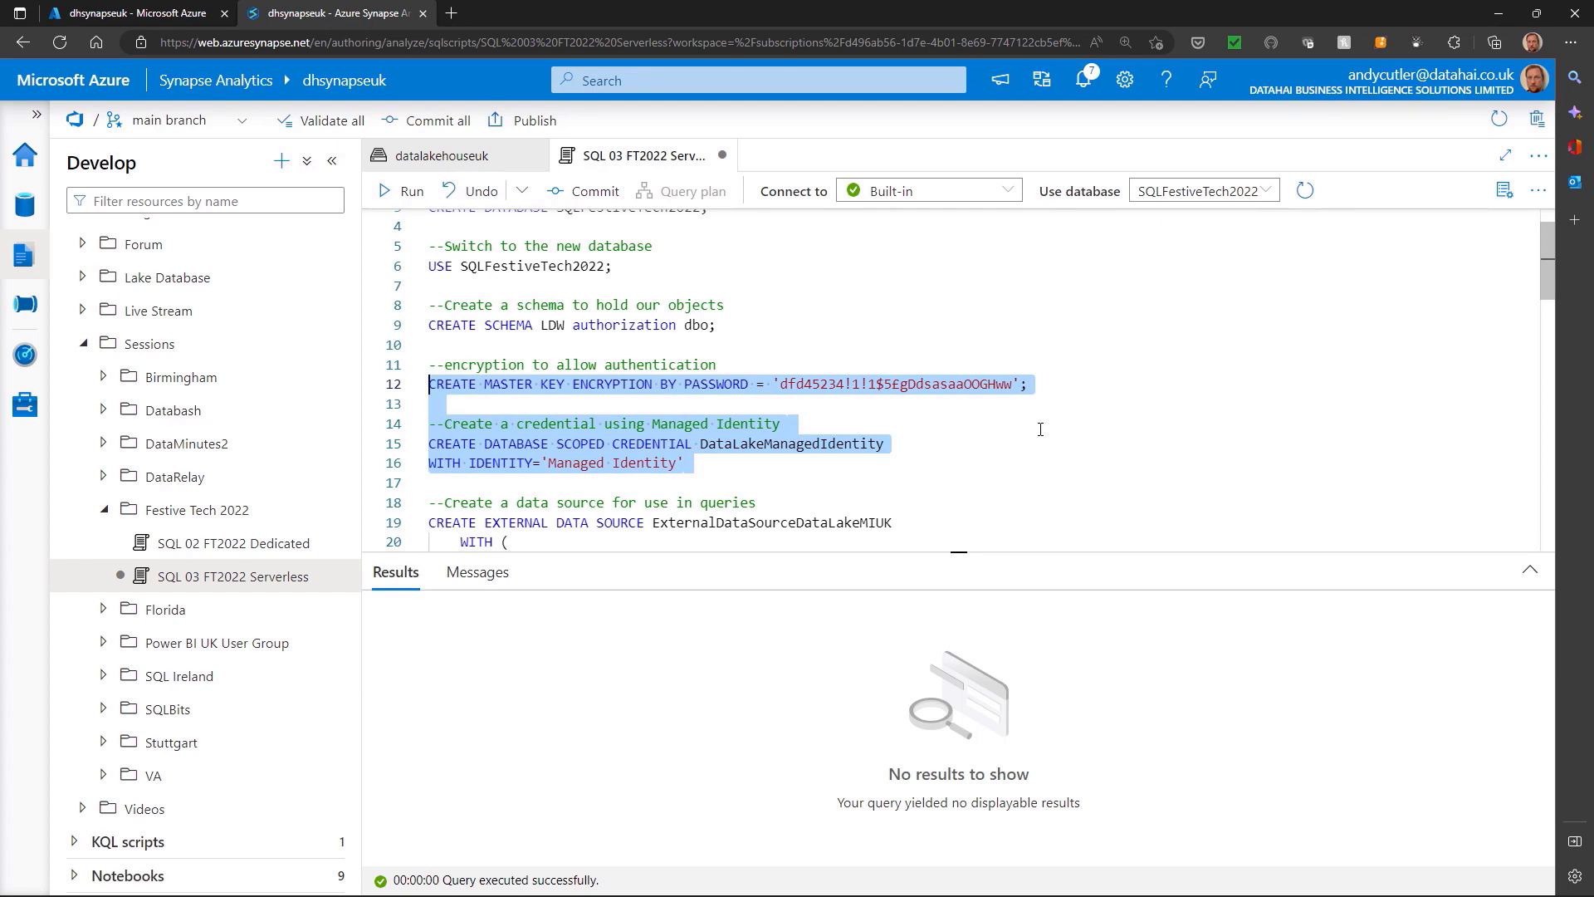
{"action": "scroll", "scroll_direction": "down", "scroll_amount": 3}
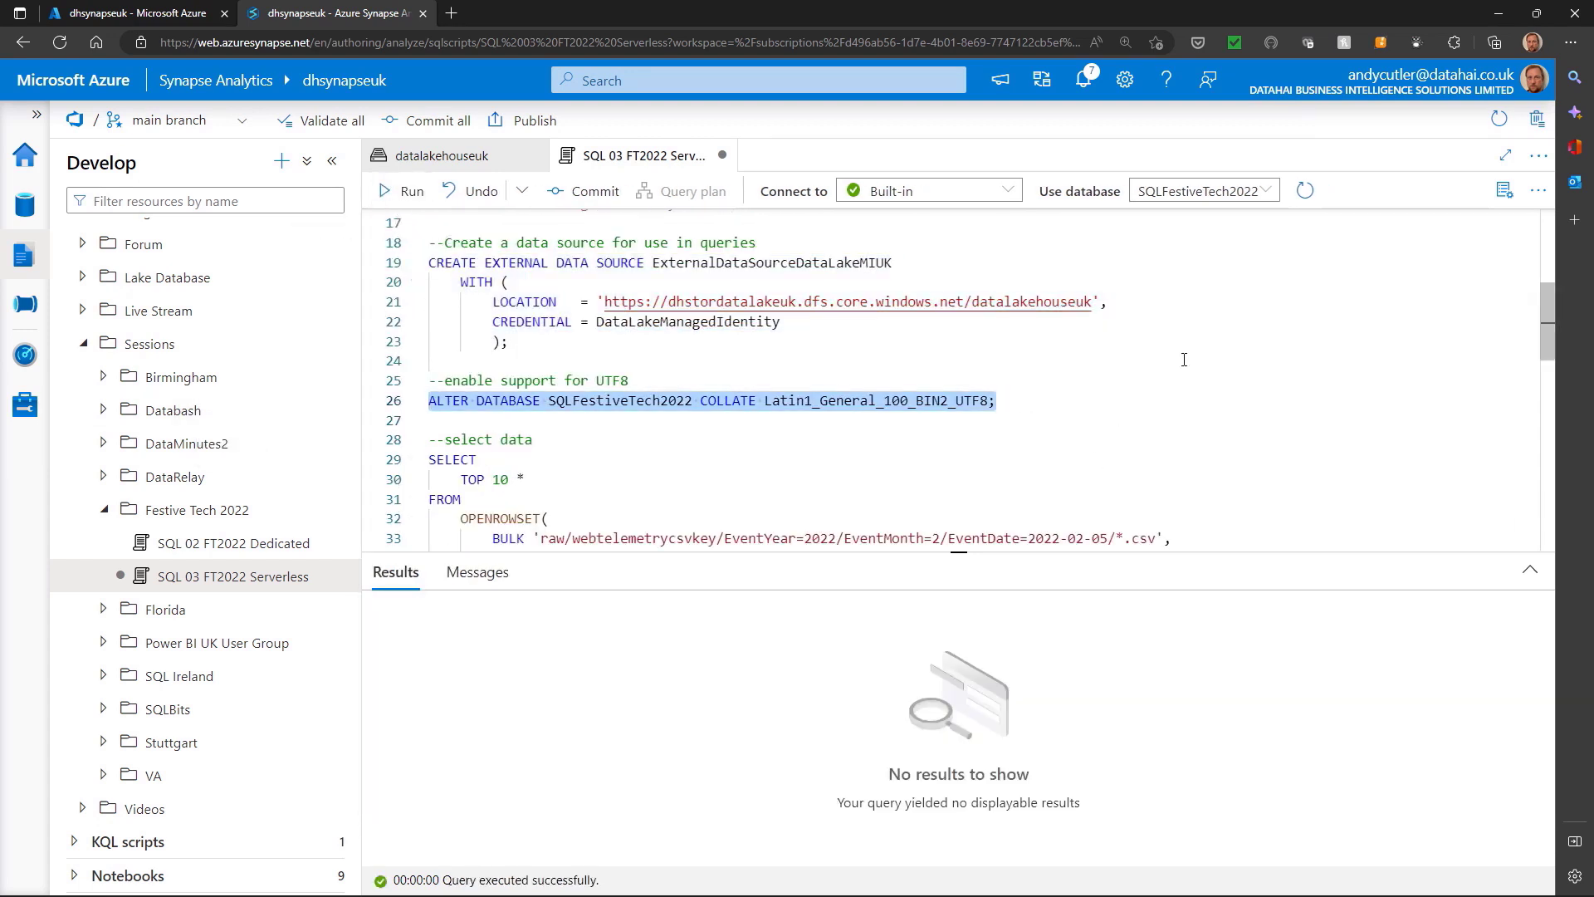
{"action": "mouse_move", "coordinate": [1165, 376]}
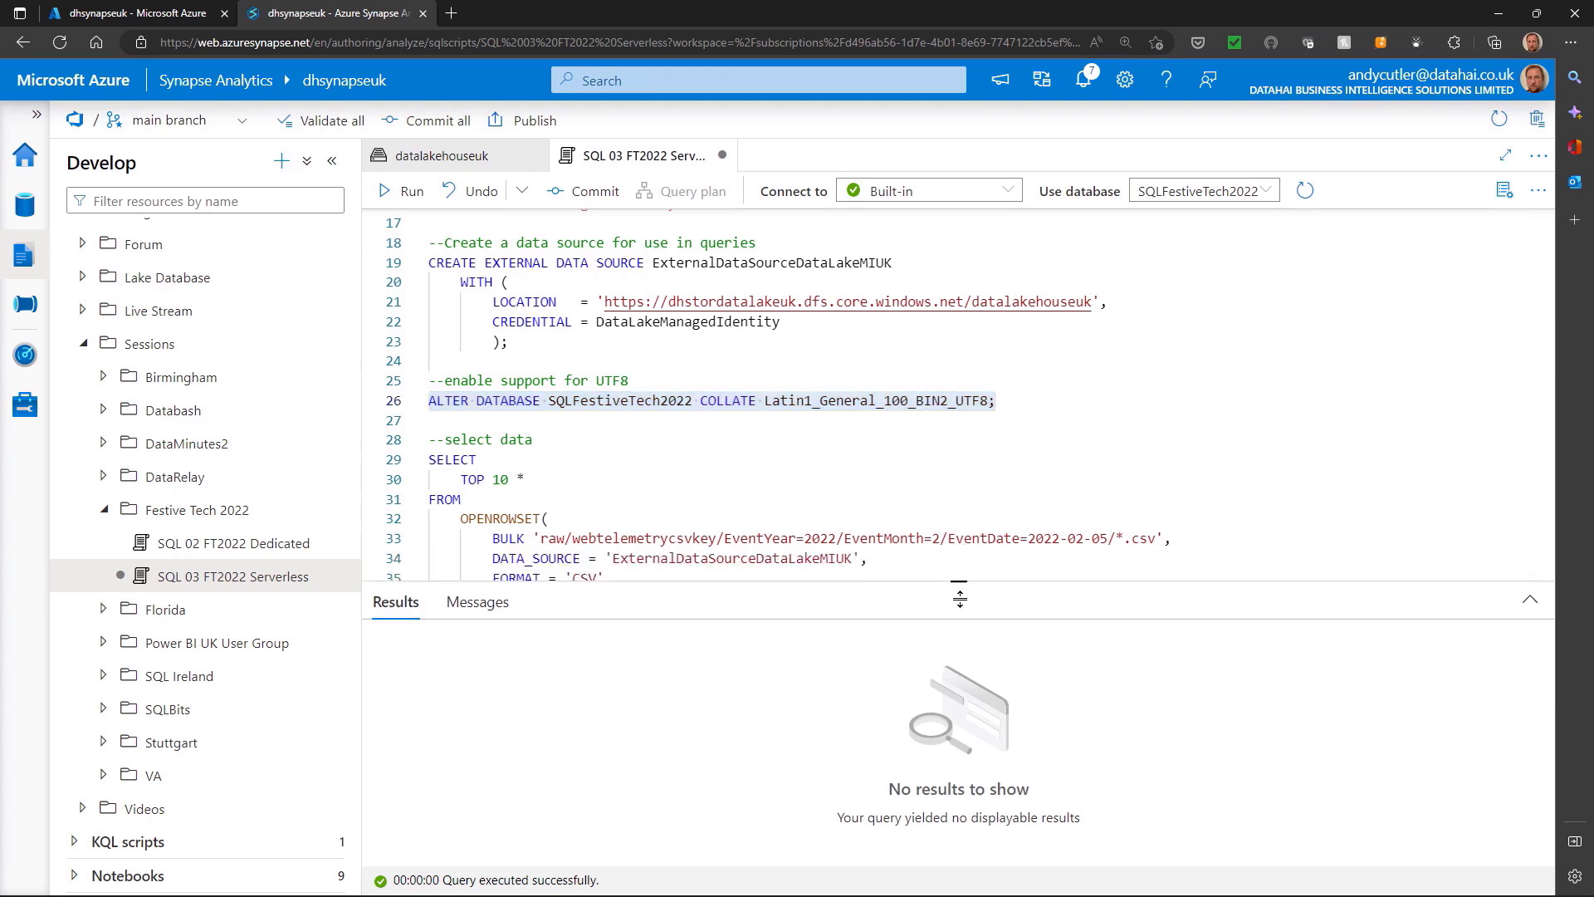
Run the OPENROWSET top-10 query over the 2022-02-05 telemetry CSV files
{"action": "left_click_drag", "start_coordinate": [957, 598], "coordinate": [957, 620]}
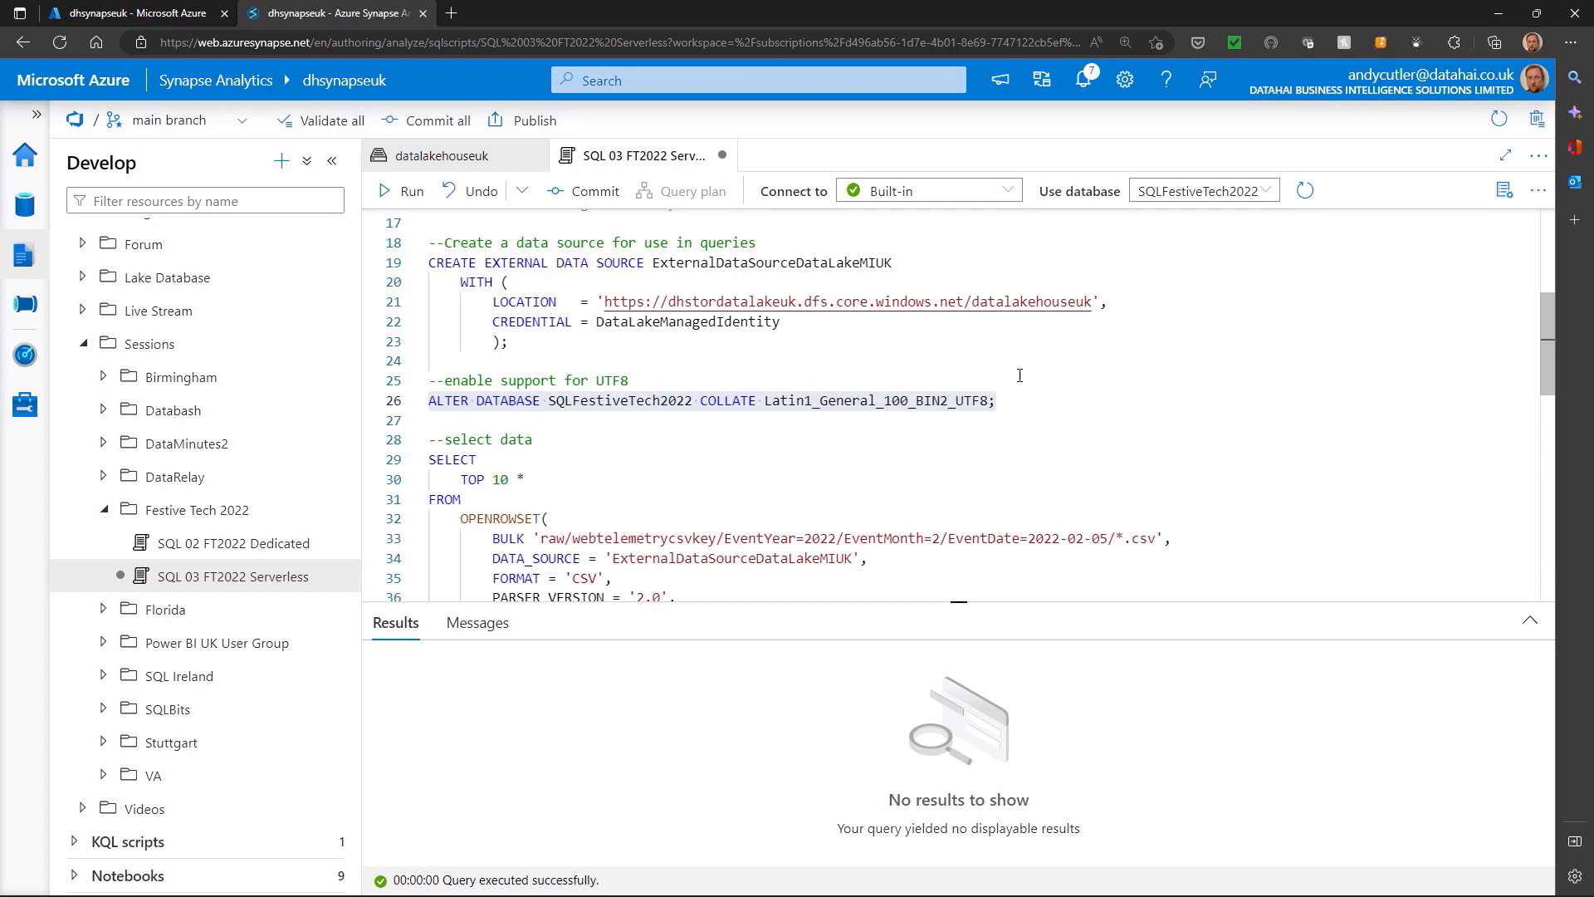
{"action": "scroll", "scroll_direction": "down", "scroll_amount": 3}
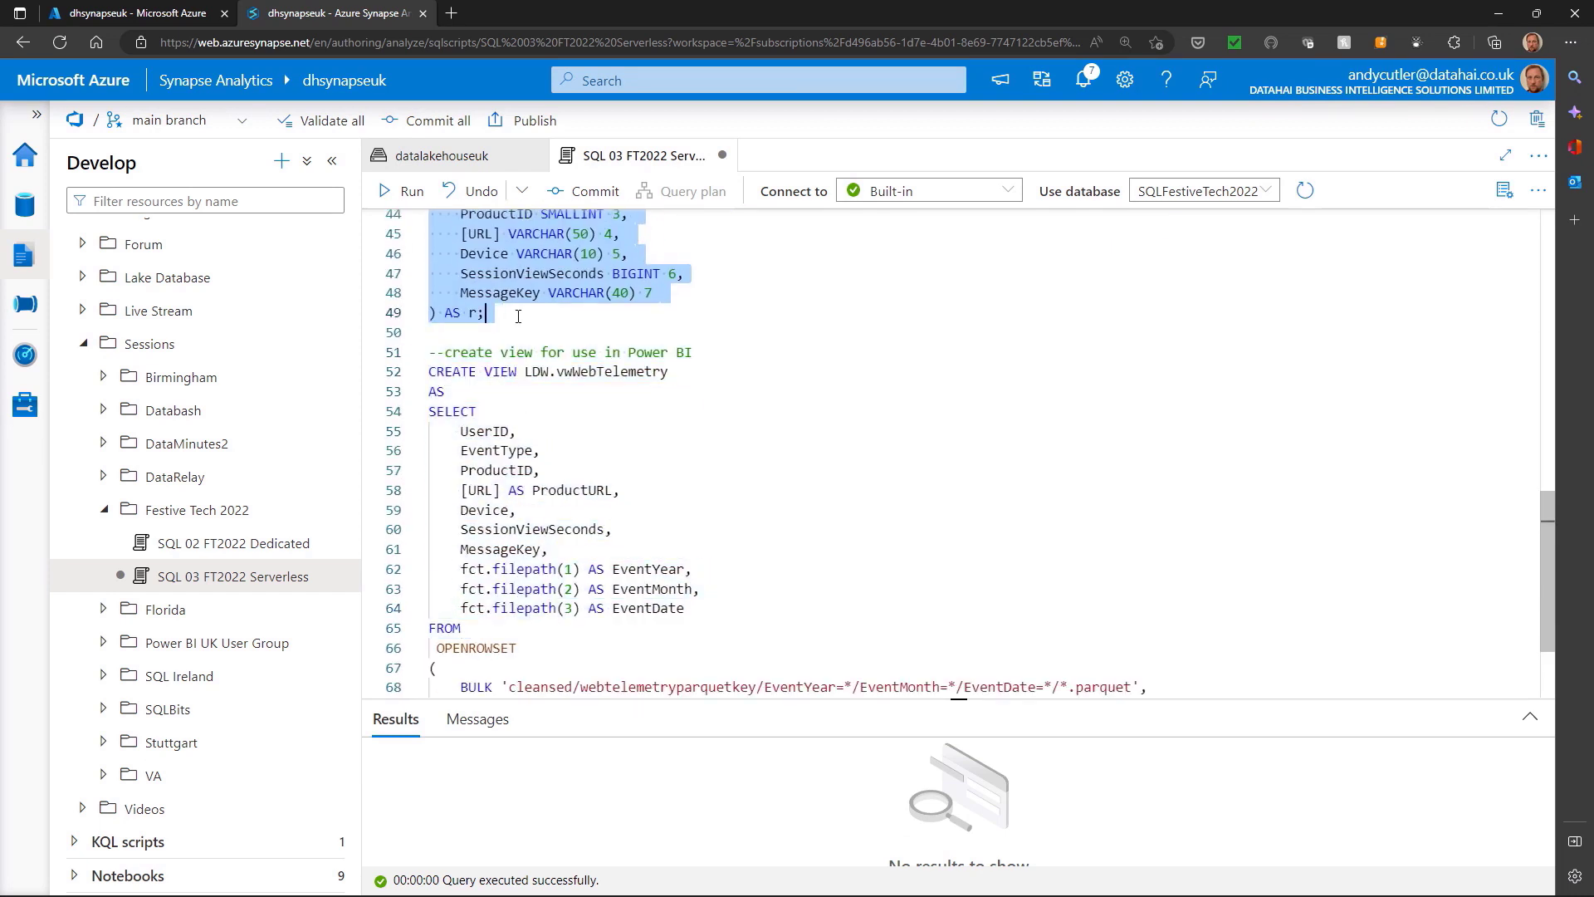
{"action": "left_click", "coordinate": [403, 190]}
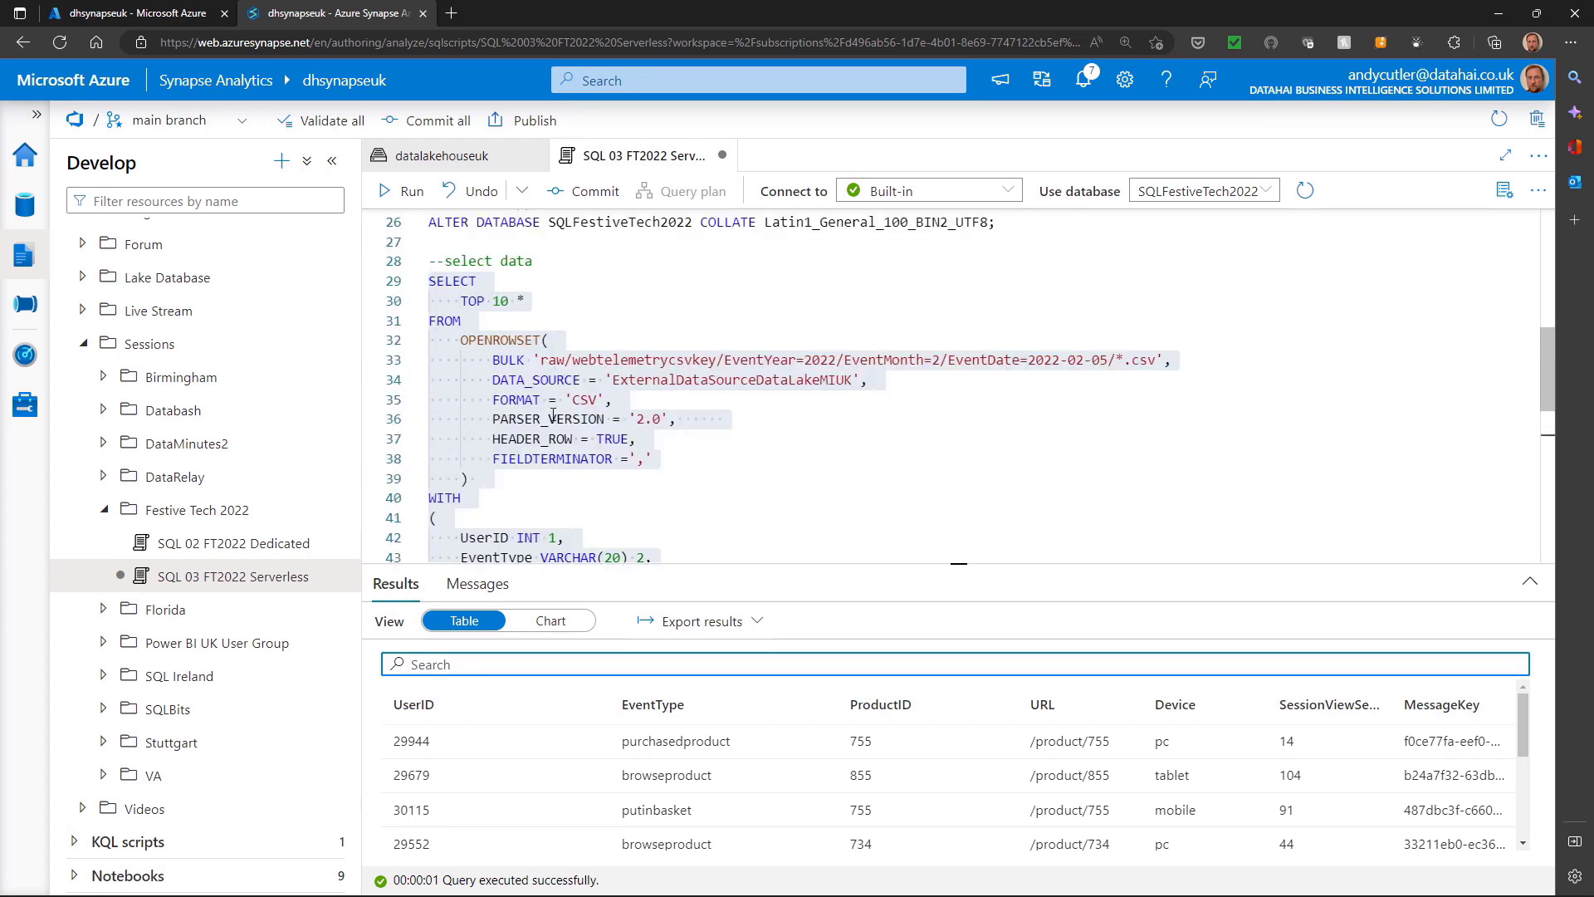
{"action": "left_click", "coordinate": [655, 456]}
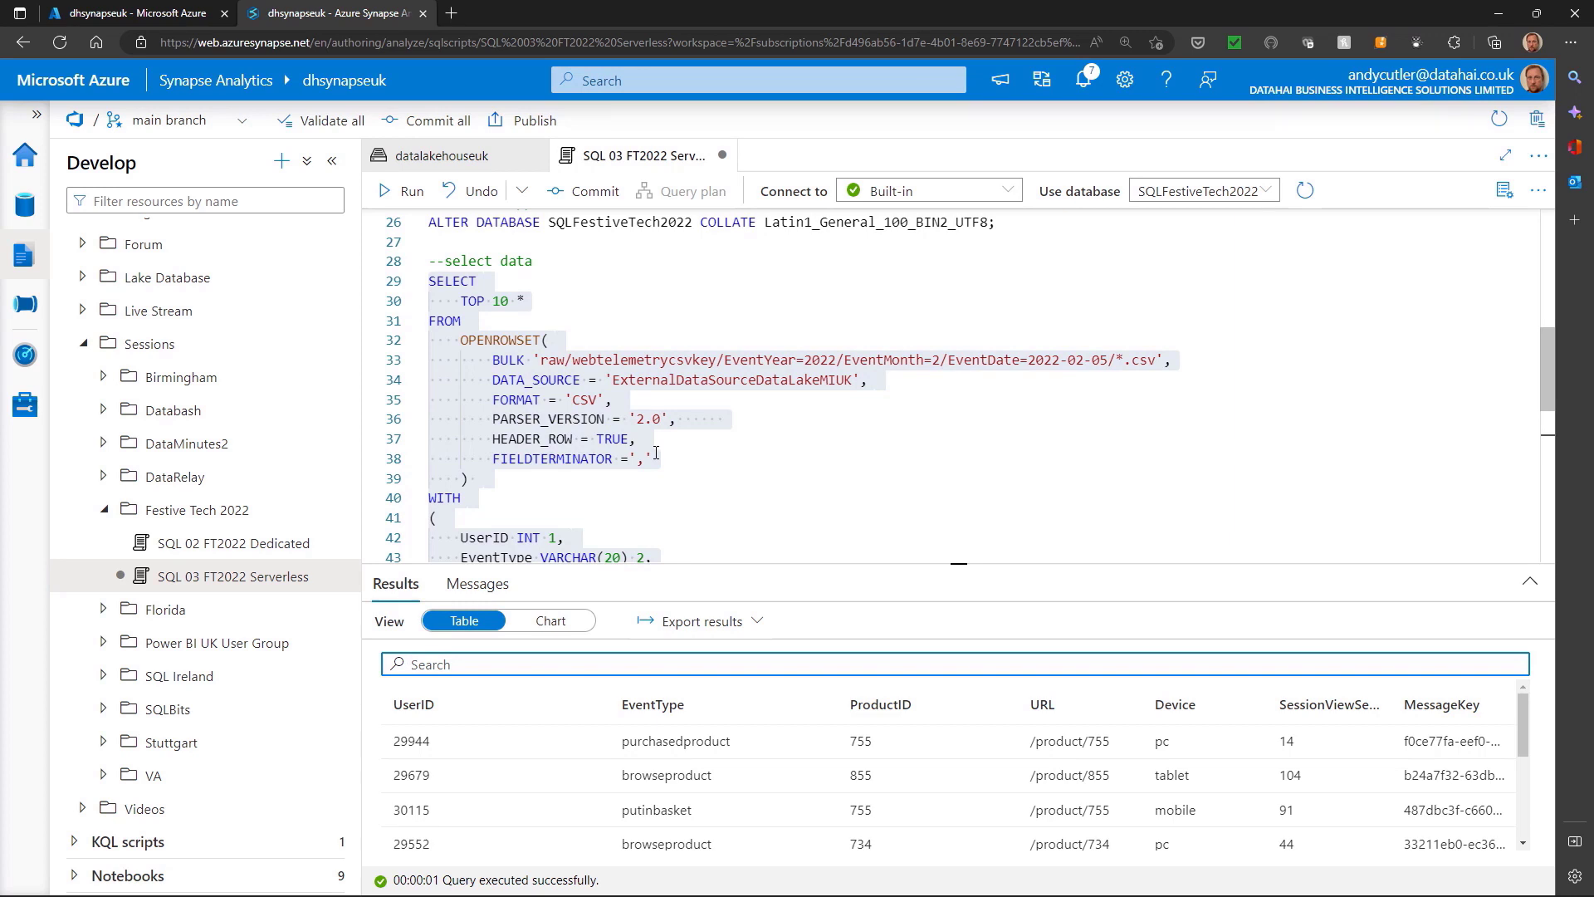
{"action": "mouse_move", "coordinate": [815, 453]}
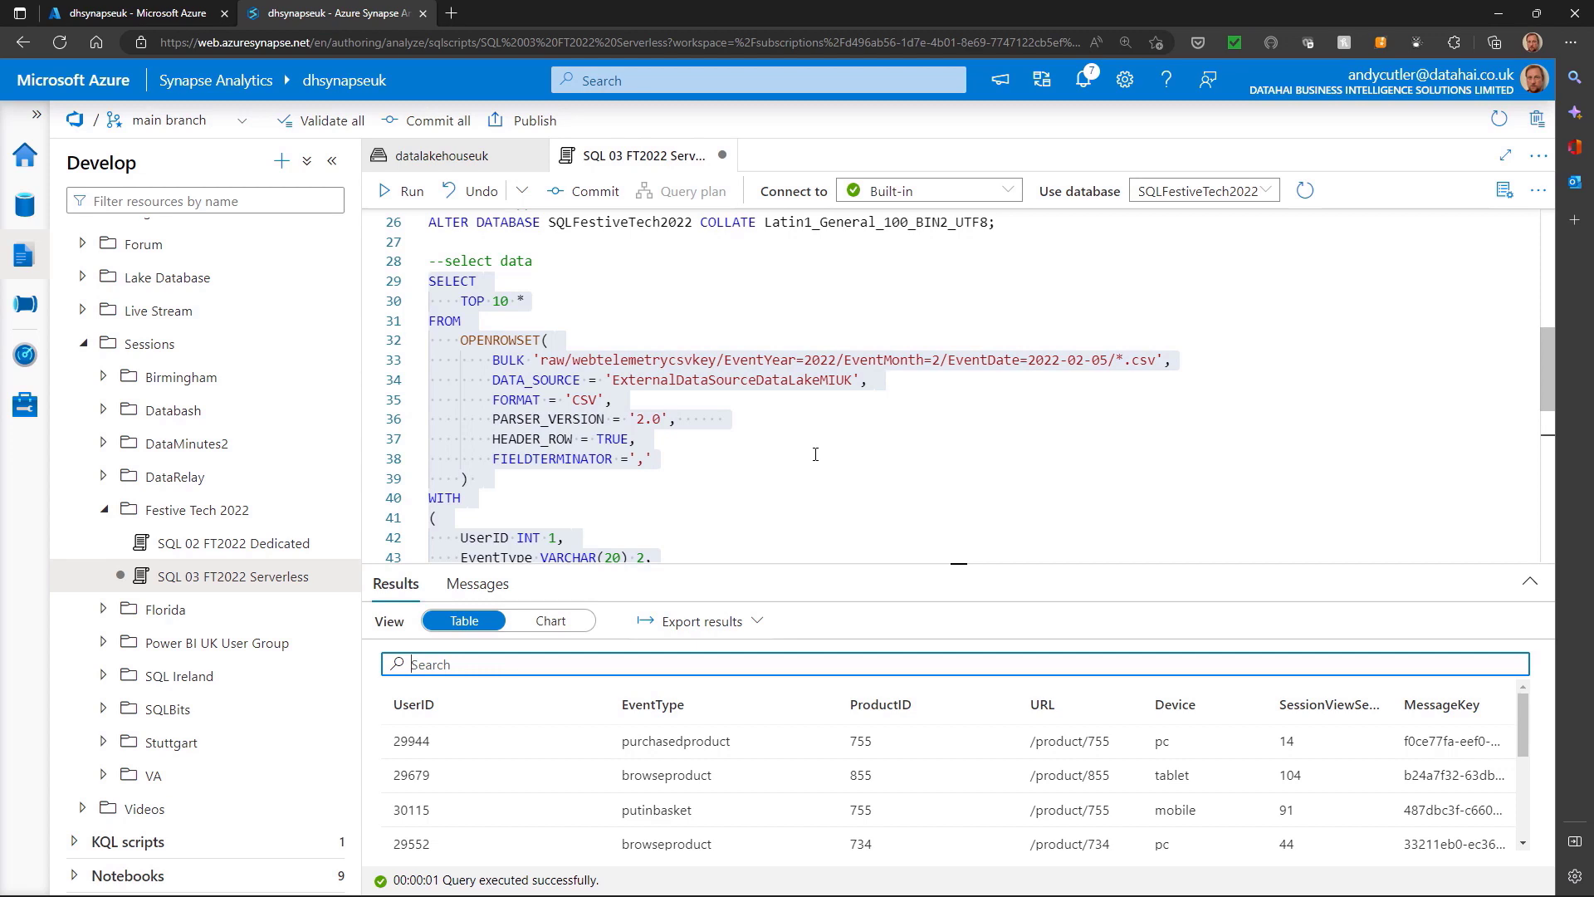
{"action": "scroll", "scroll_direction": "down", "scroll_amount": 3}
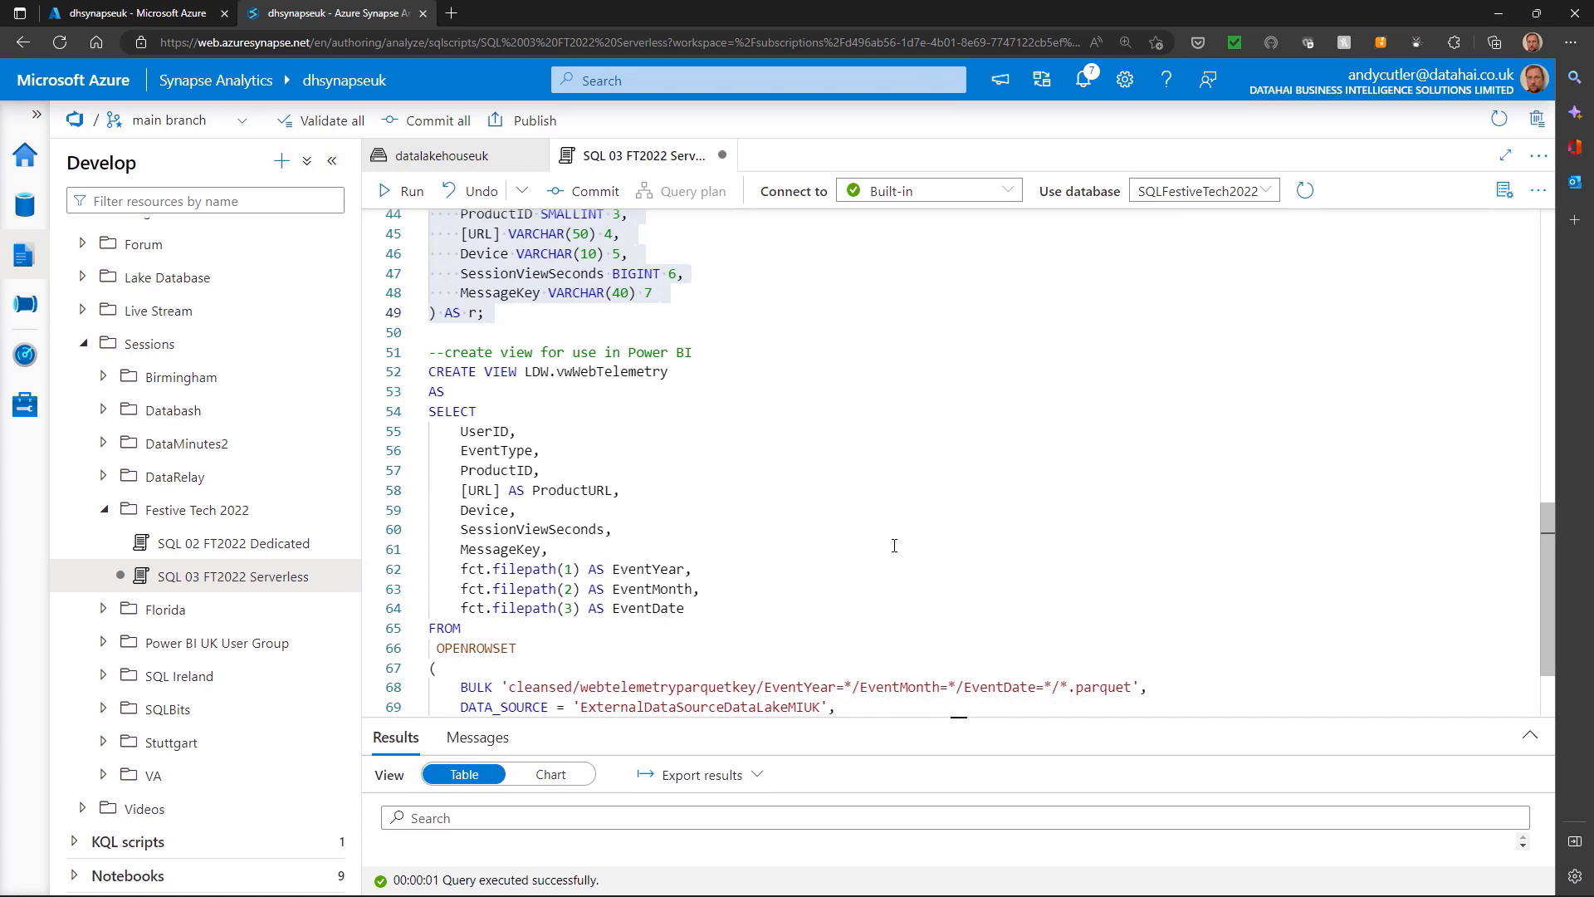
Select and run CREATE VIEW LDW.vwWebTelemetry over the partitioned parquet telemetry files
{"action": "scroll", "scroll_direction": "down", "scroll_amount": 3}
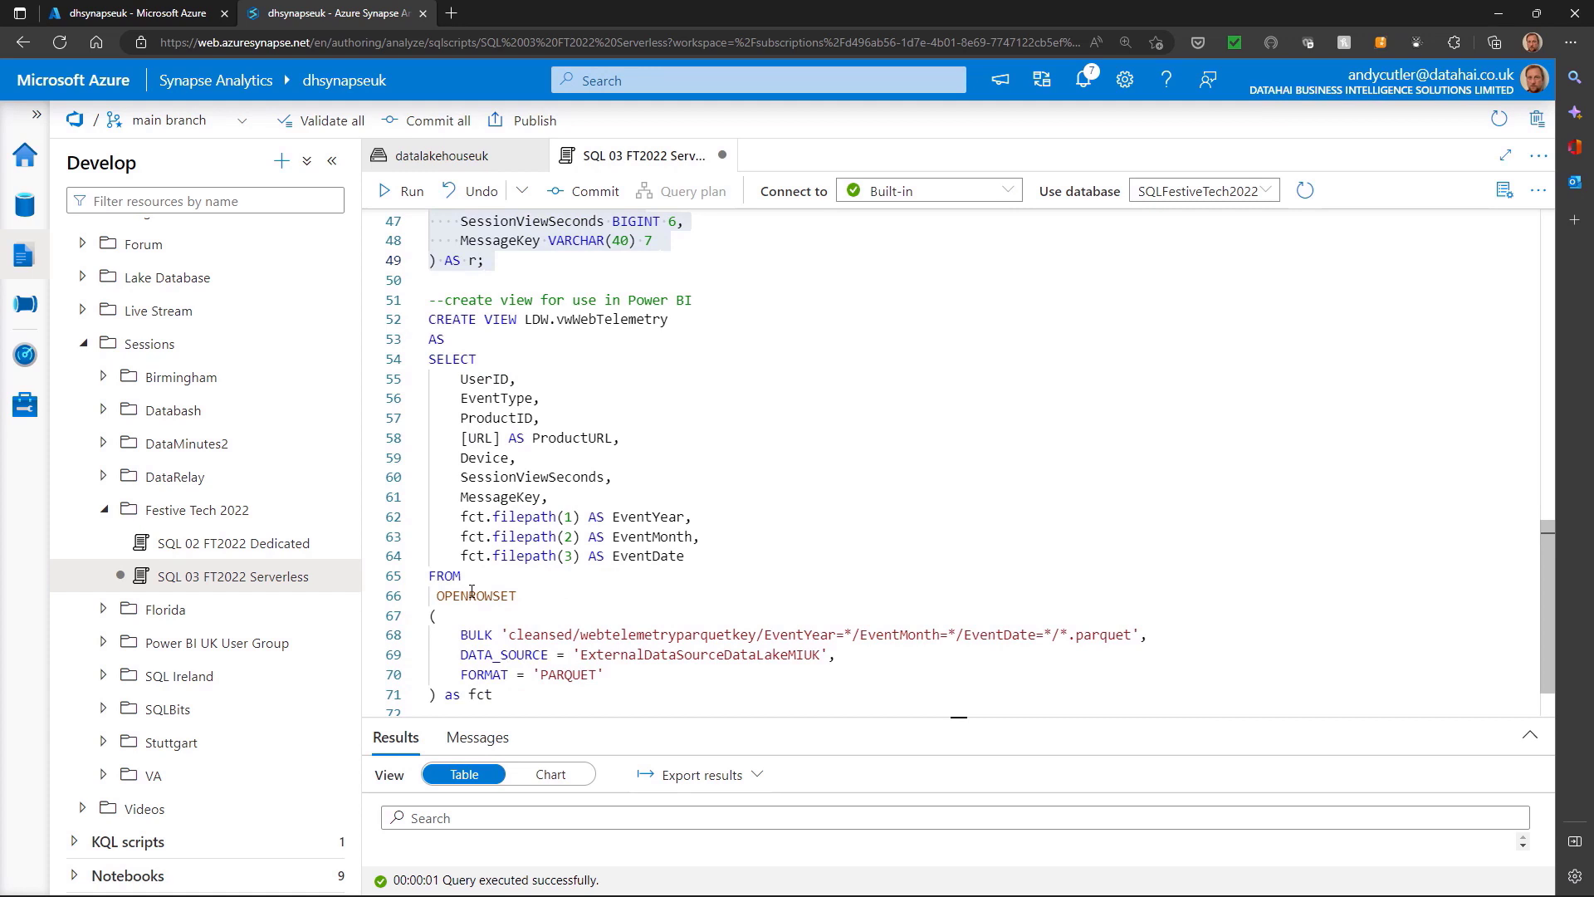
{"action": "double_click", "coordinate": [474, 596]}
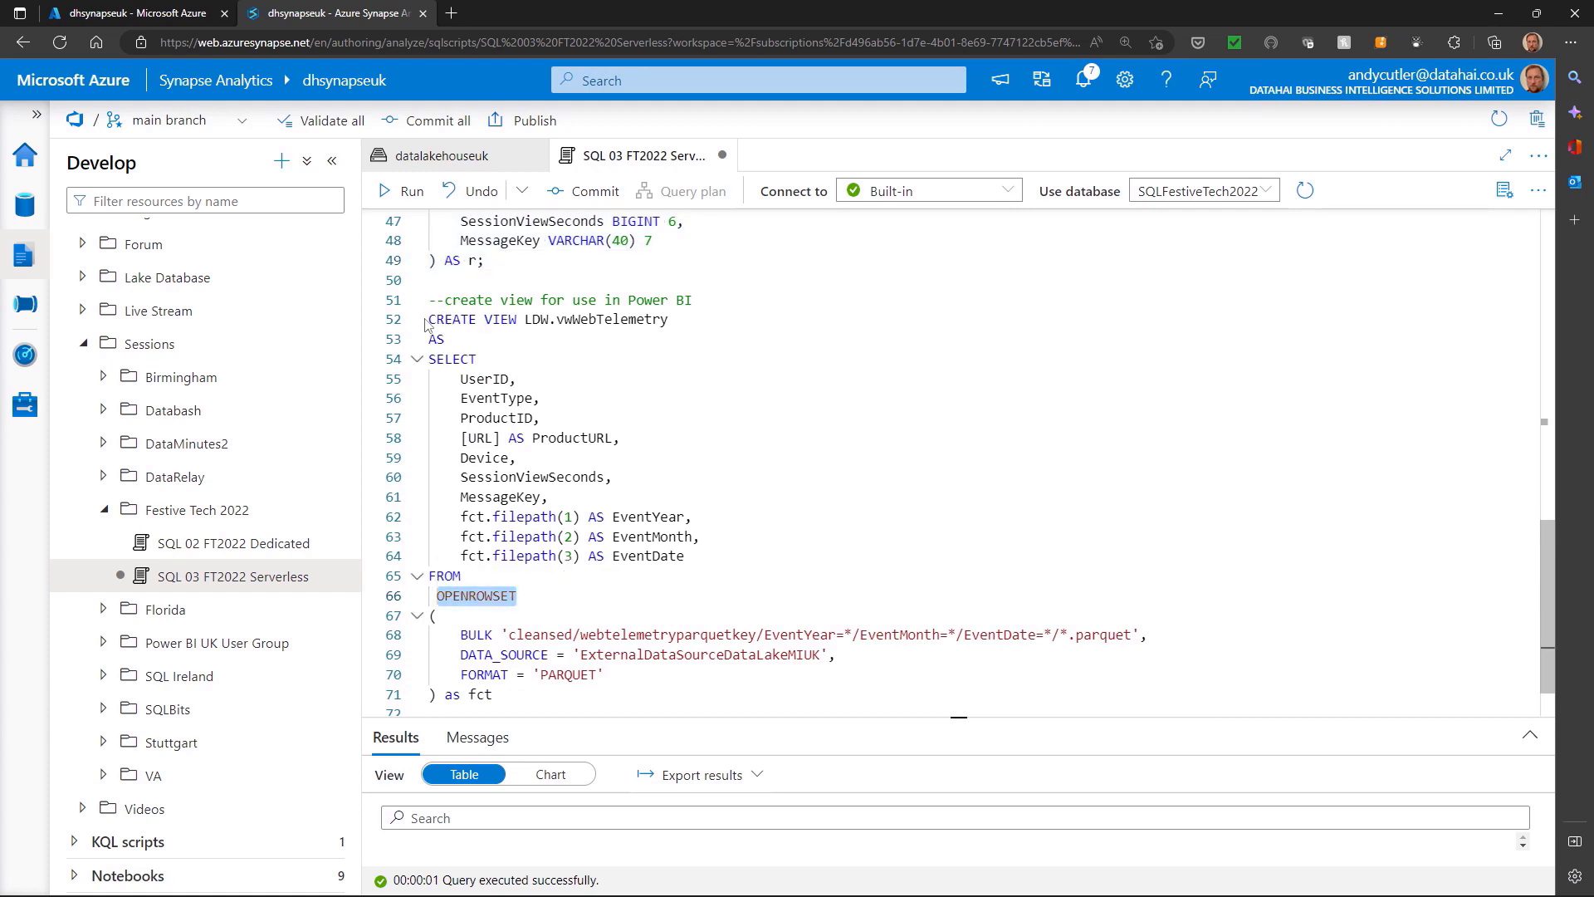
{"action": "left_click_drag", "start_coordinate": [429, 319], "coordinate": [549, 674]}
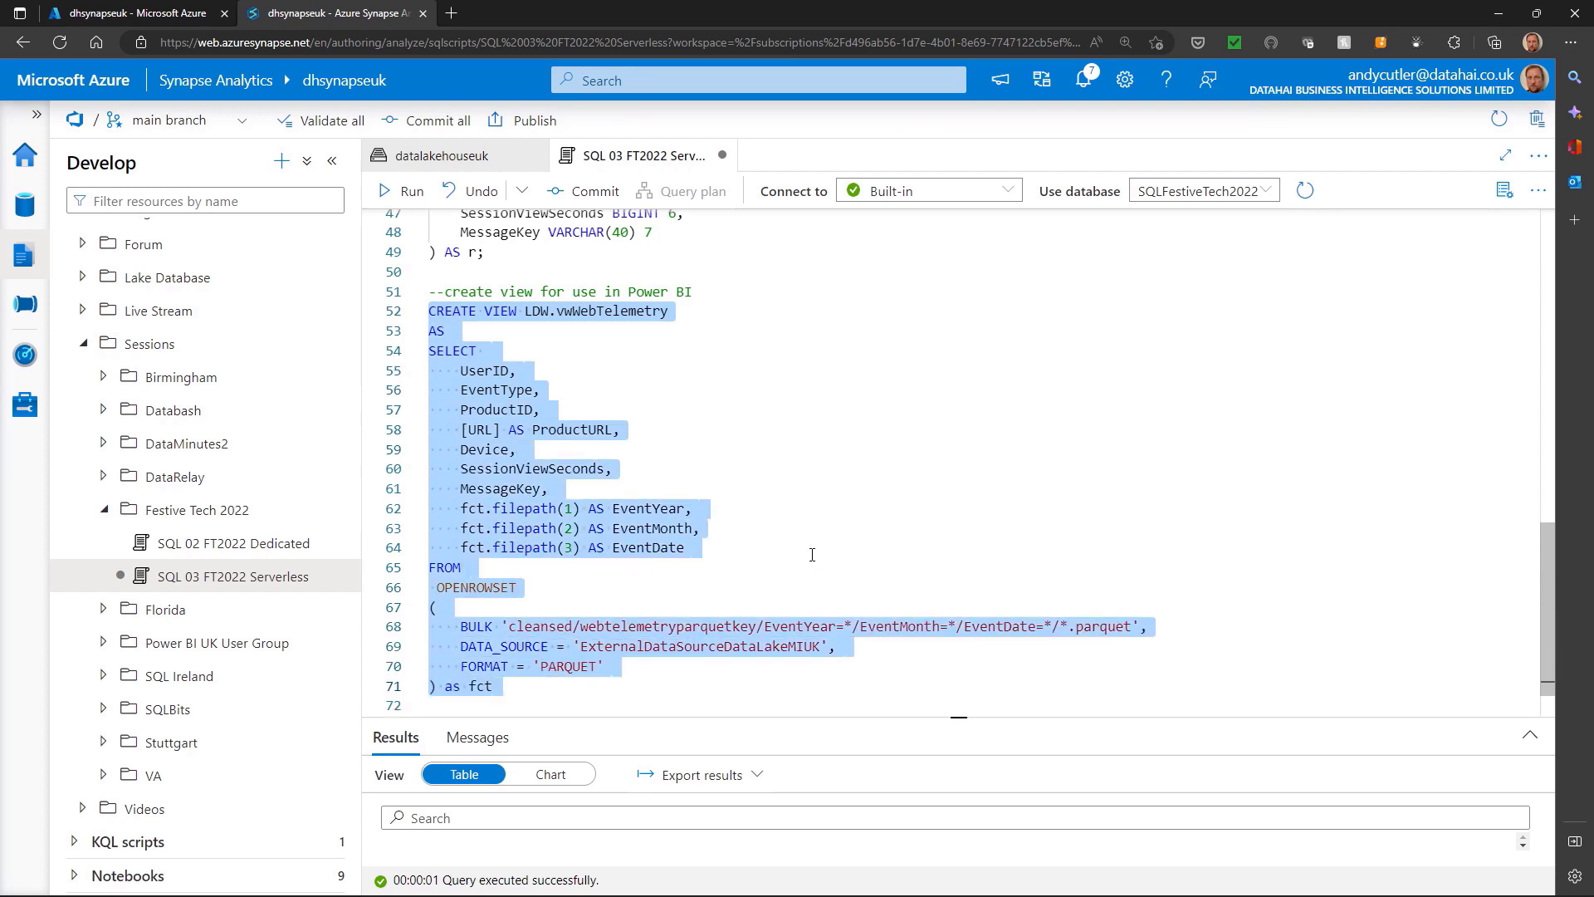
{"action": "mouse_move", "coordinate": [448, 236]}
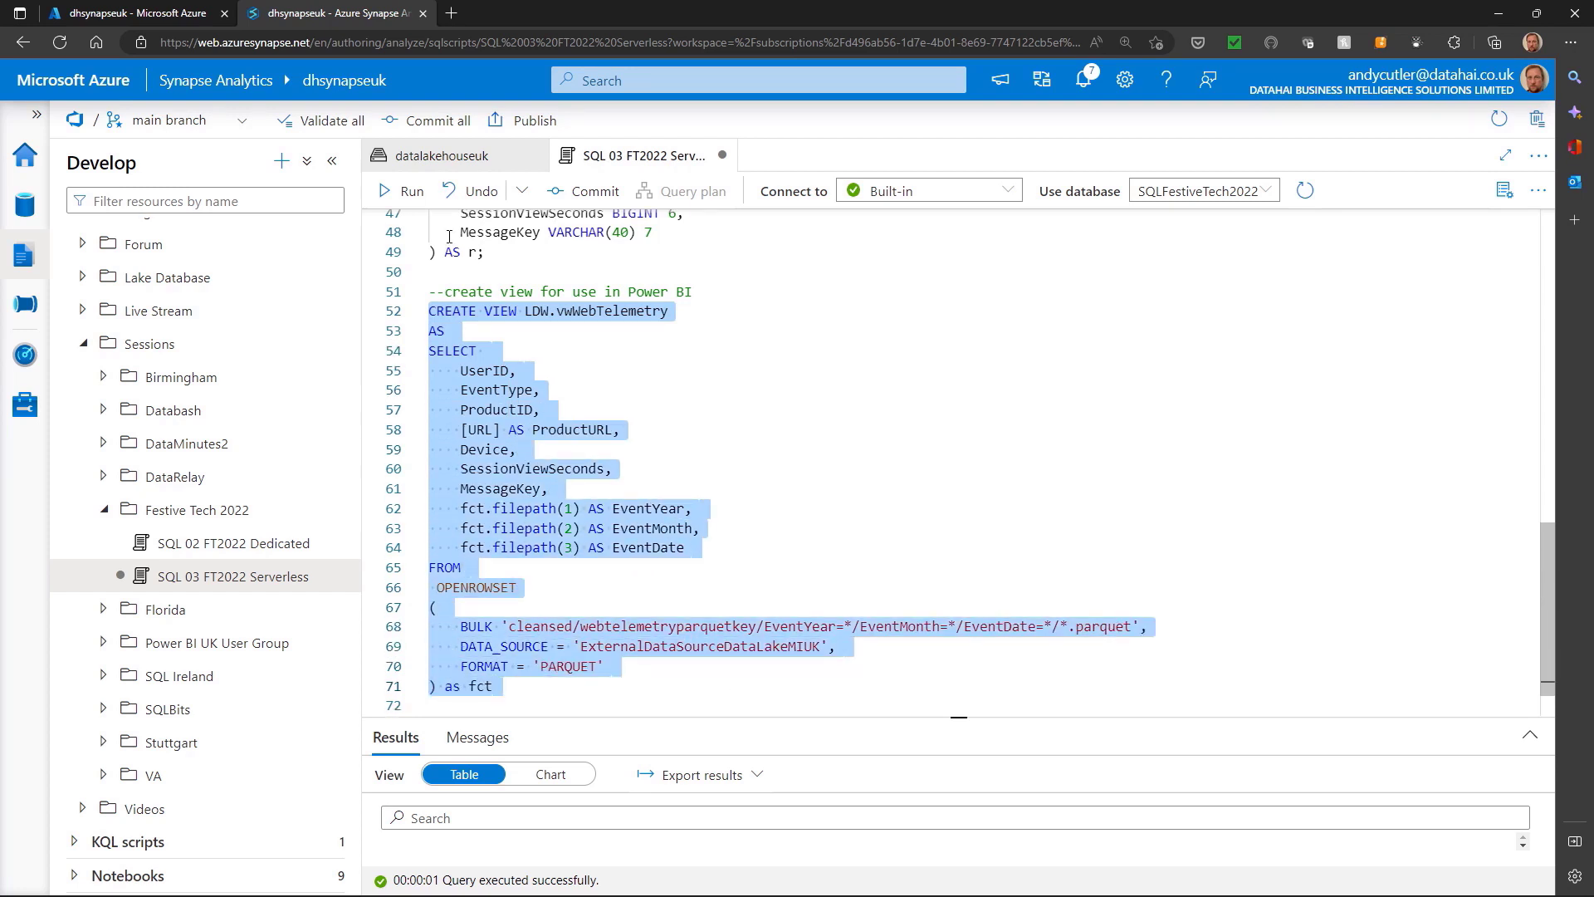
{"action": "left_click", "coordinate": [402, 190]}
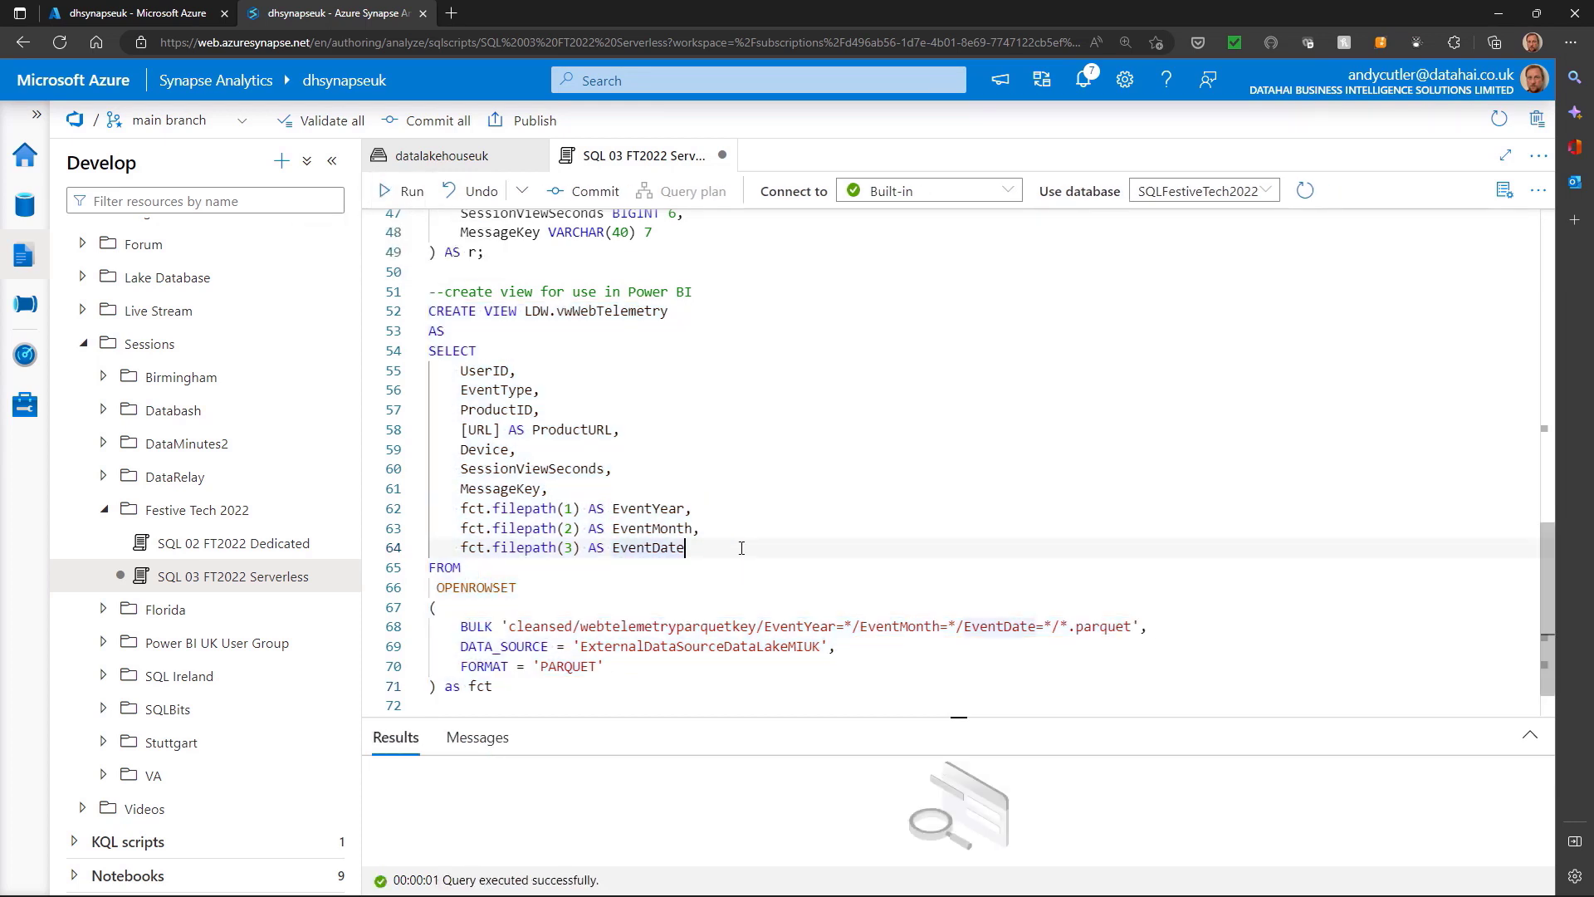
{"action": "left_click_drag", "start_coordinate": [459, 508], "coordinate": [685, 547]}
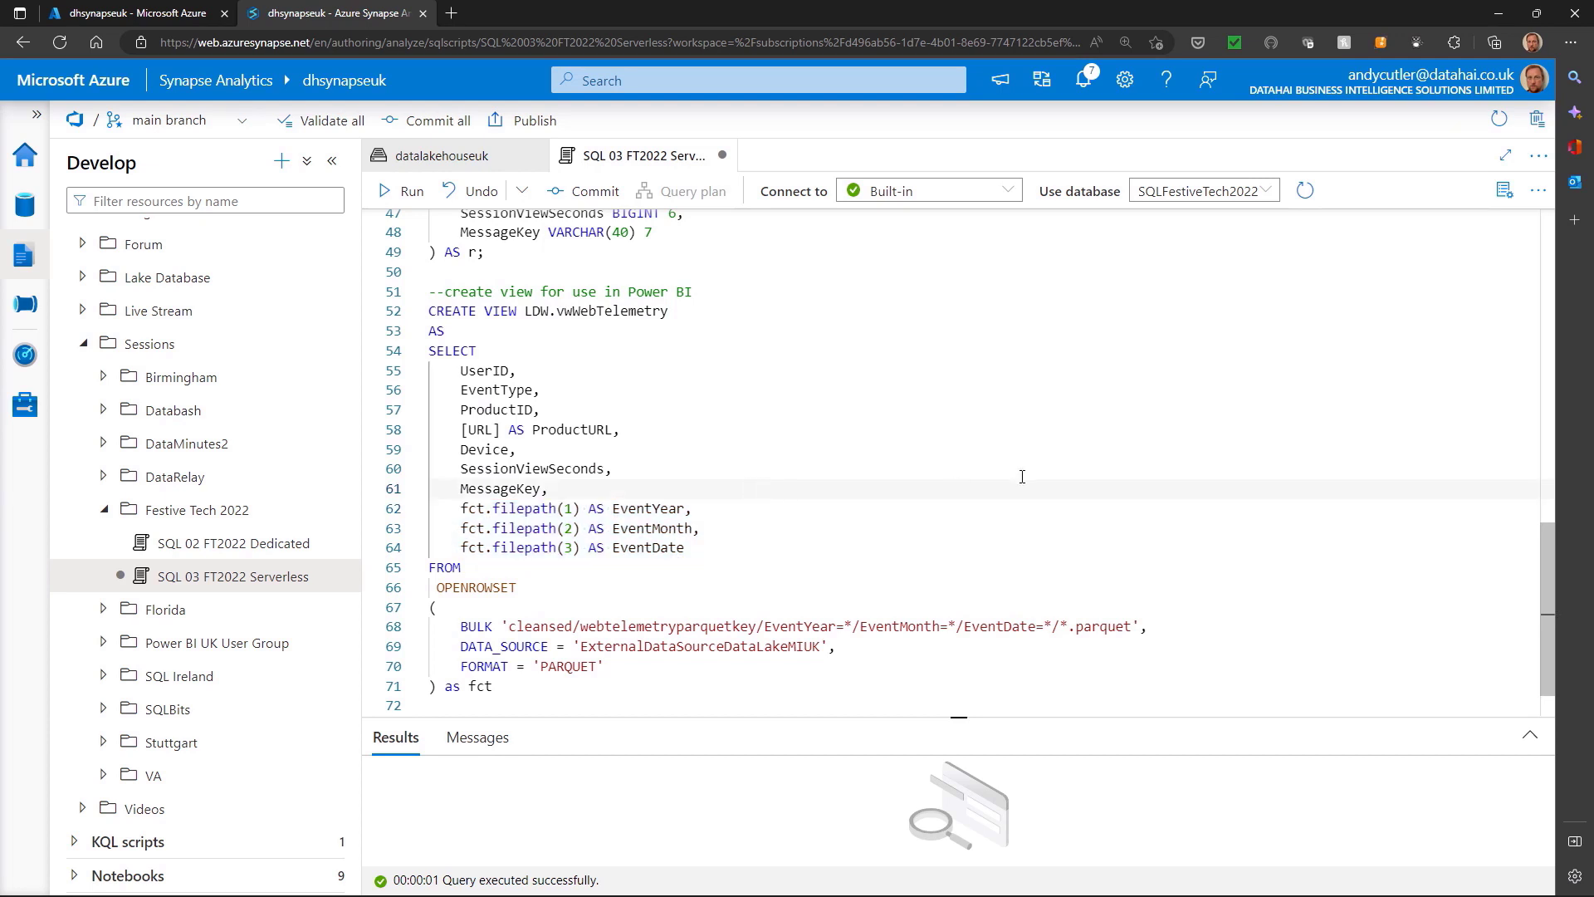
{"action": "mouse_move", "coordinate": [1001, 492]}
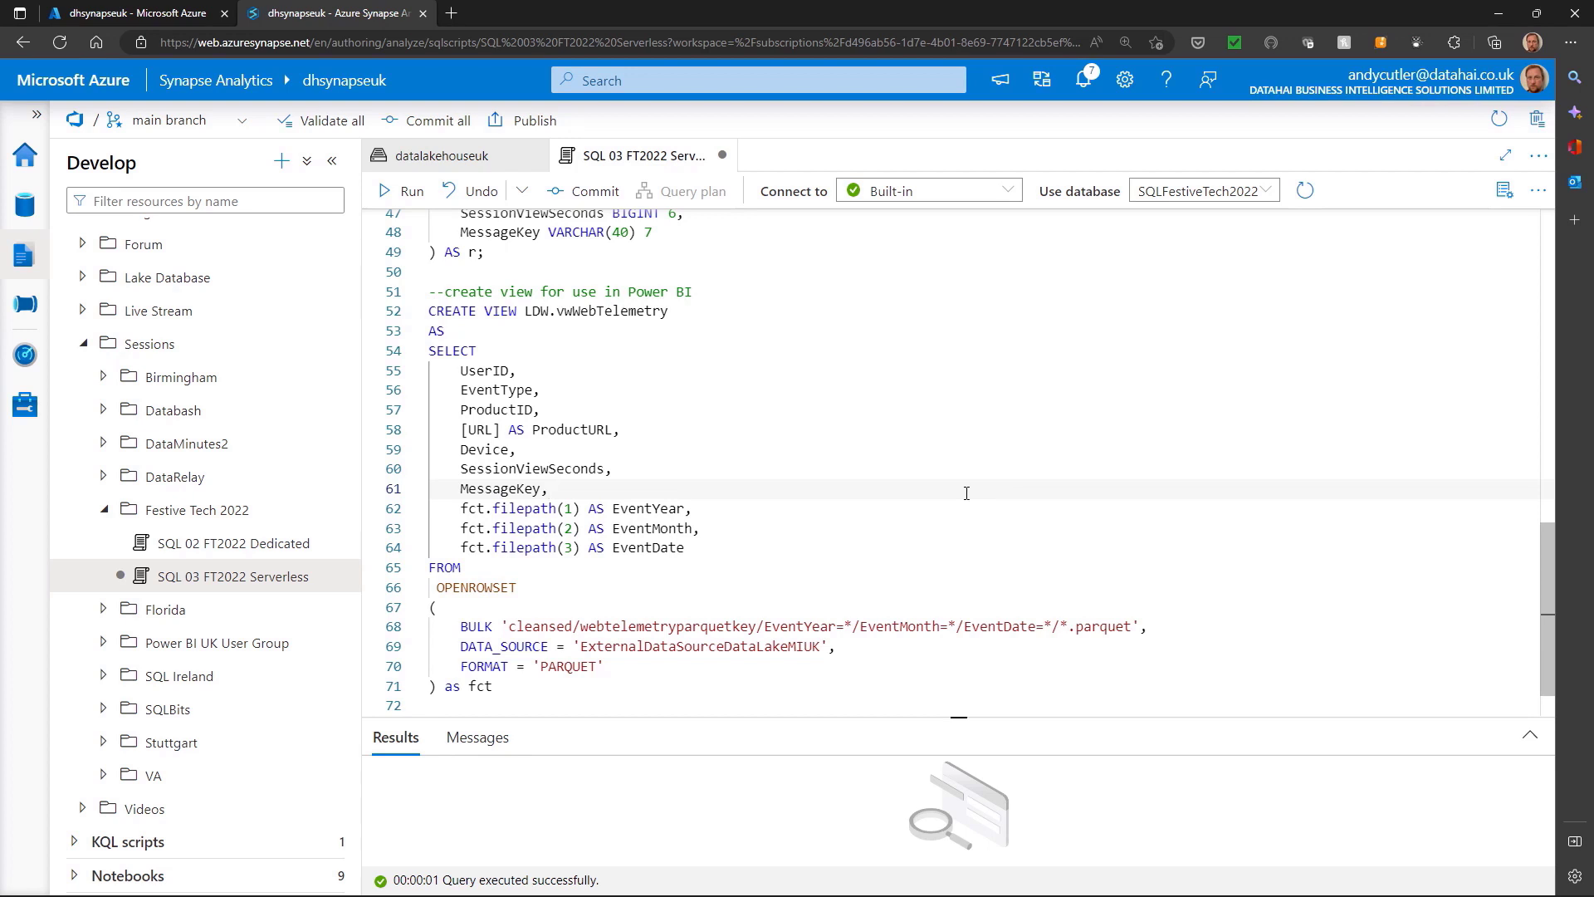
{"action": "mouse_move", "coordinate": [893, 513]}
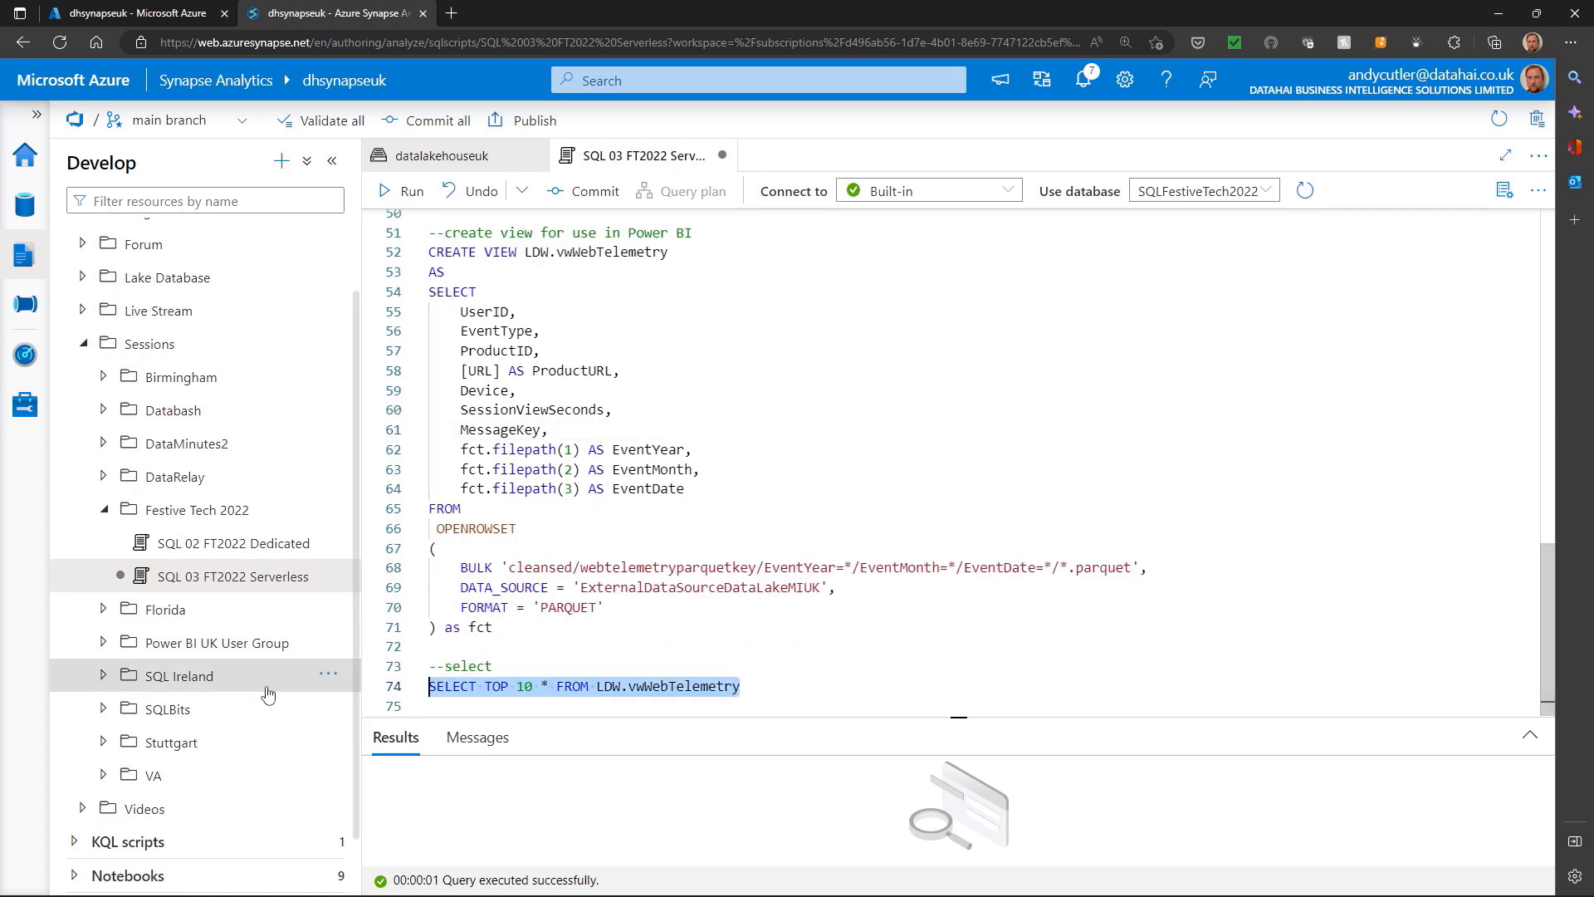
Run SELECT TOP 10 * FROM LDW.vwWebTelemetry
{"action": "left_click", "coordinate": [399, 191]}
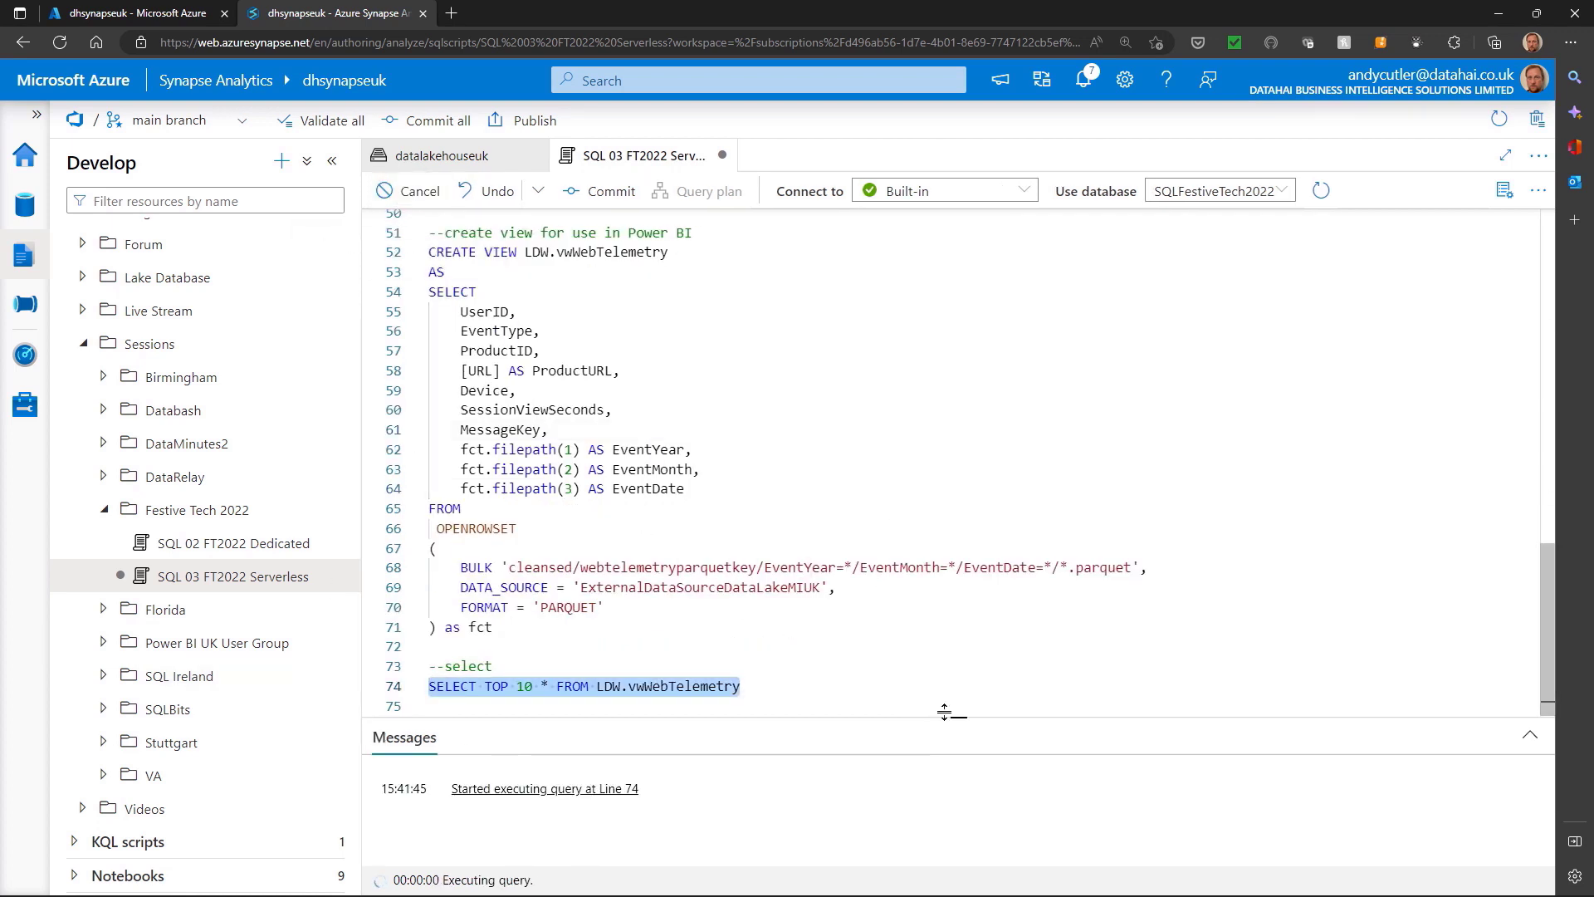